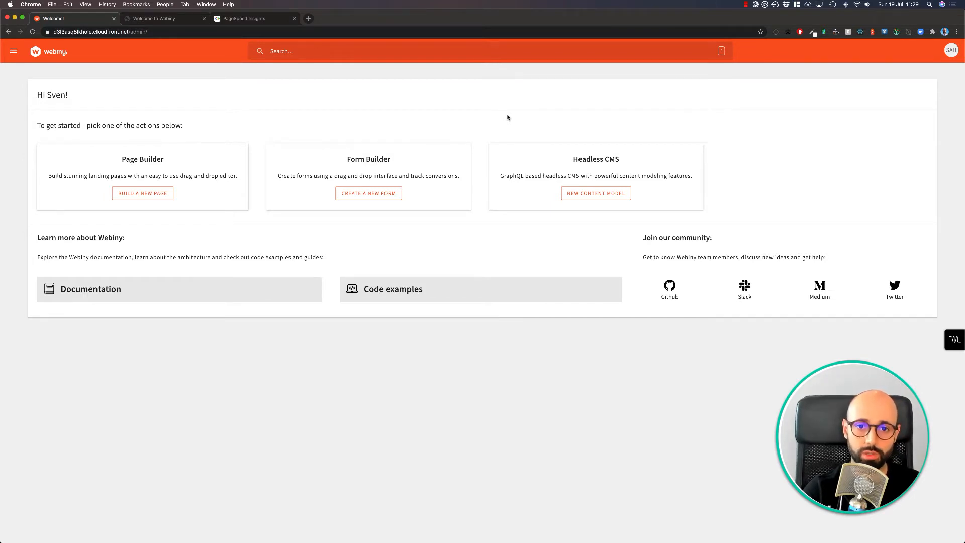
{"action": "mouse_move", "coordinate": [123, 157]}
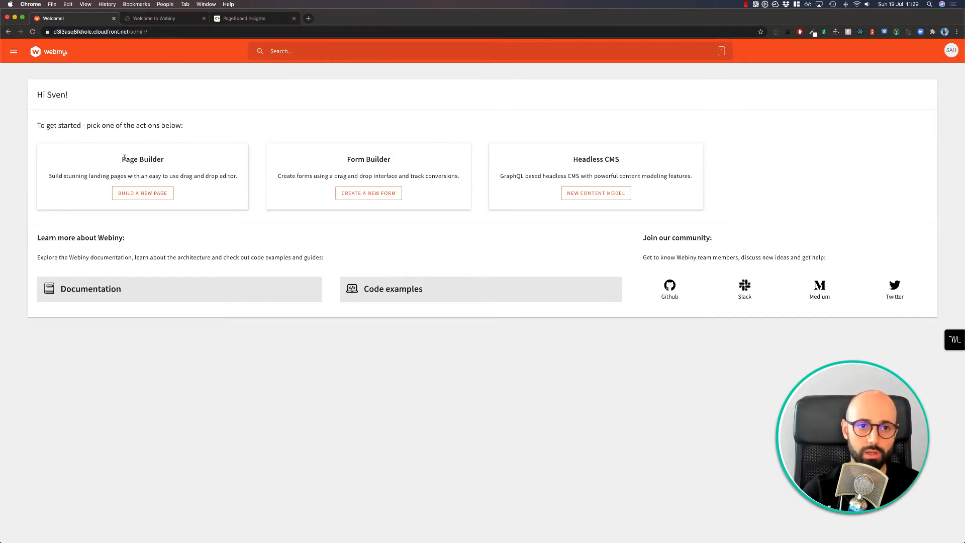
{"action": "mouse_move", "coordinate": [356, 159]}
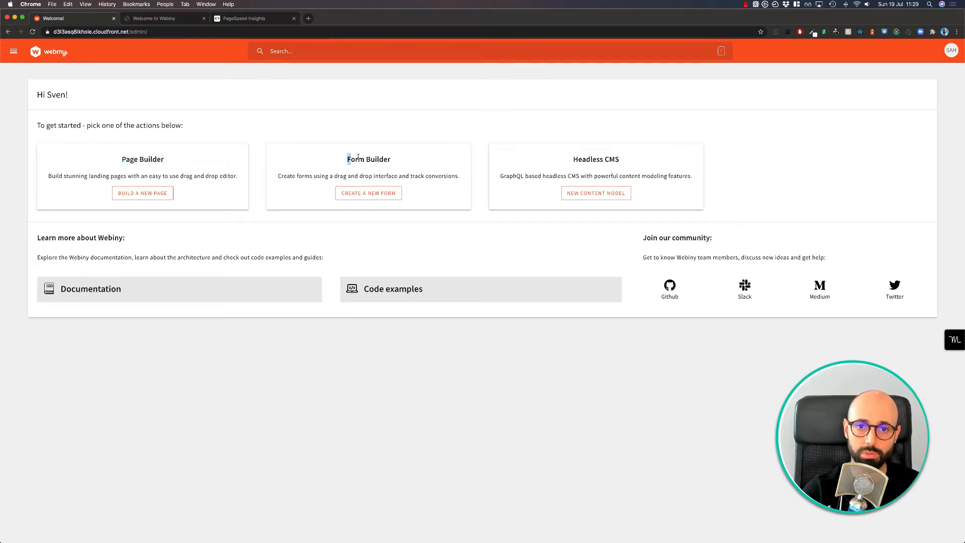
{"action": "mouse_move", "coordinate": [638, 161]}
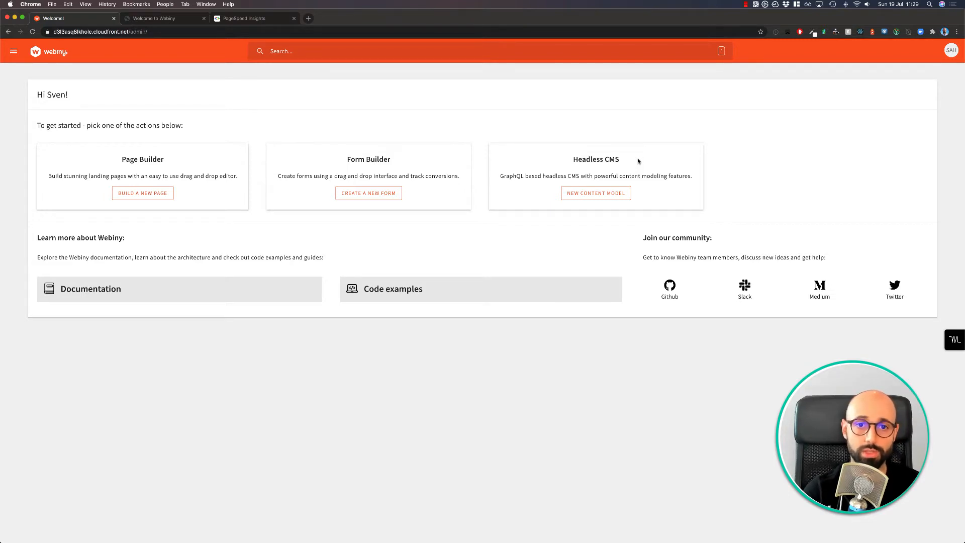
{"action": "mouse_move", "coordinate": [347, 155]}
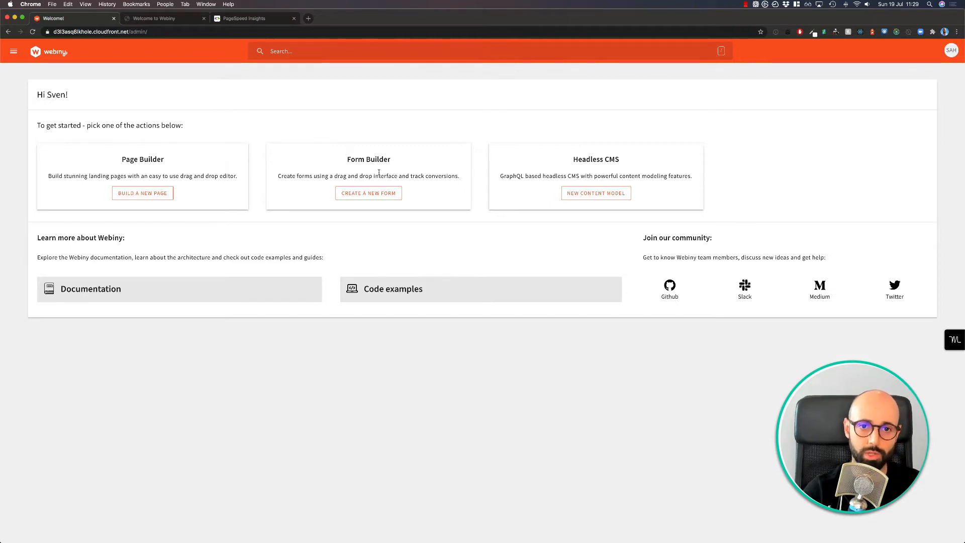
Step: Start a new form, name it 'Contact us' and create it, opening its editor
{"action": "left_click", "coordinate": [367, 193]}
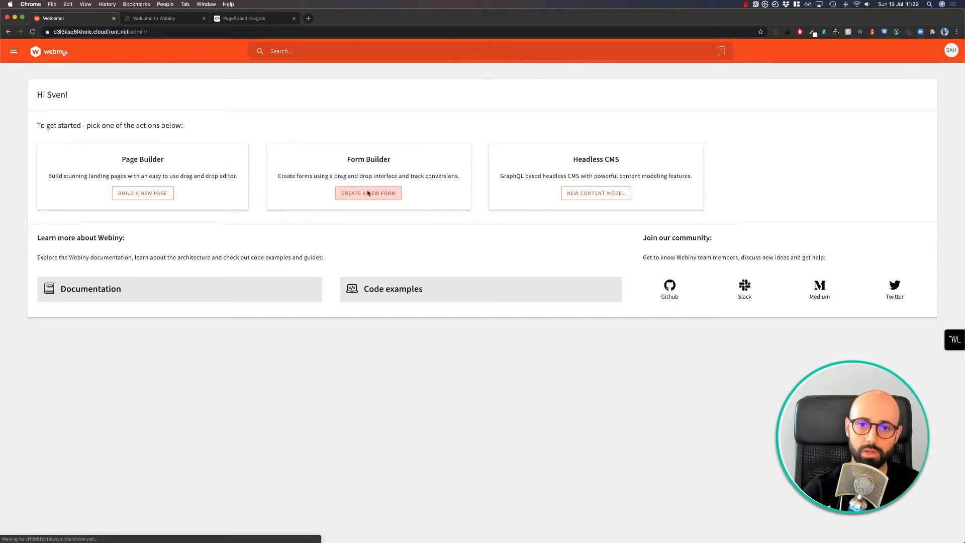
{"action": "left_click", "coordinate": [368, 193]}
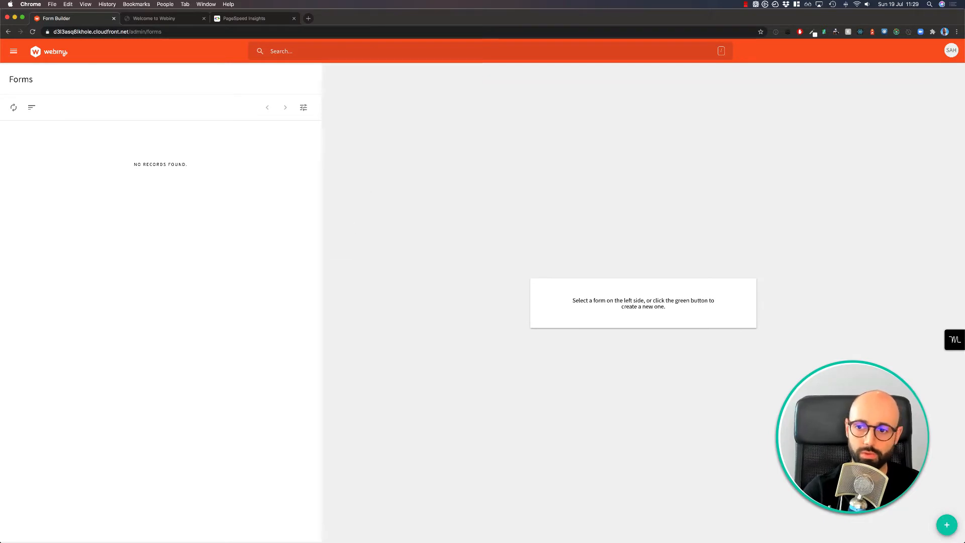
{"action": "left_click", "coordinate": [947, 525]}
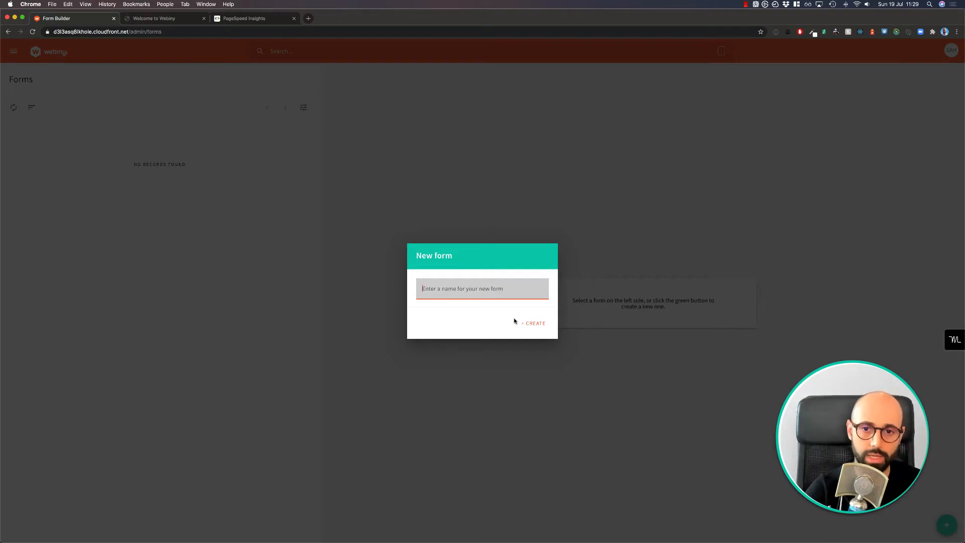
{"action": "type", "text": "c"}
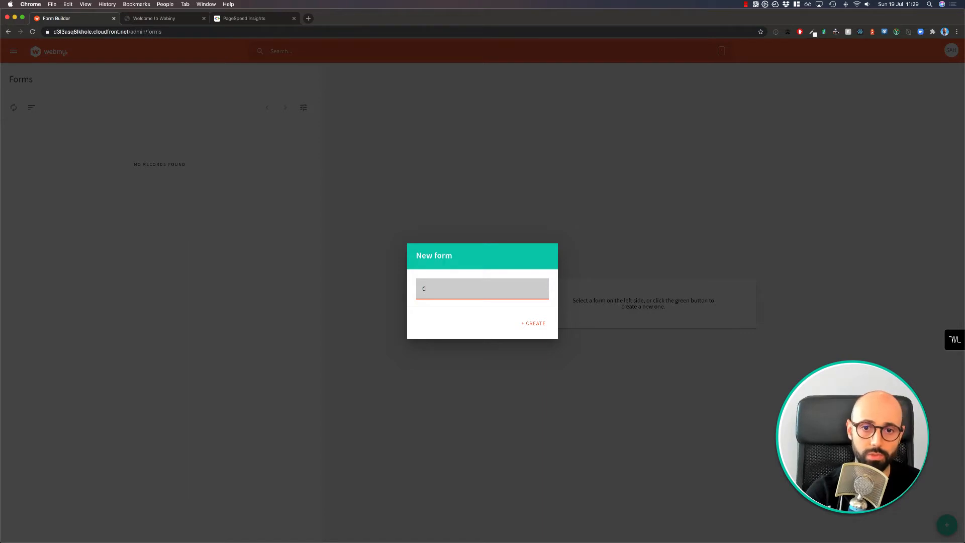
{"action": "type", "text": "ontact us"}
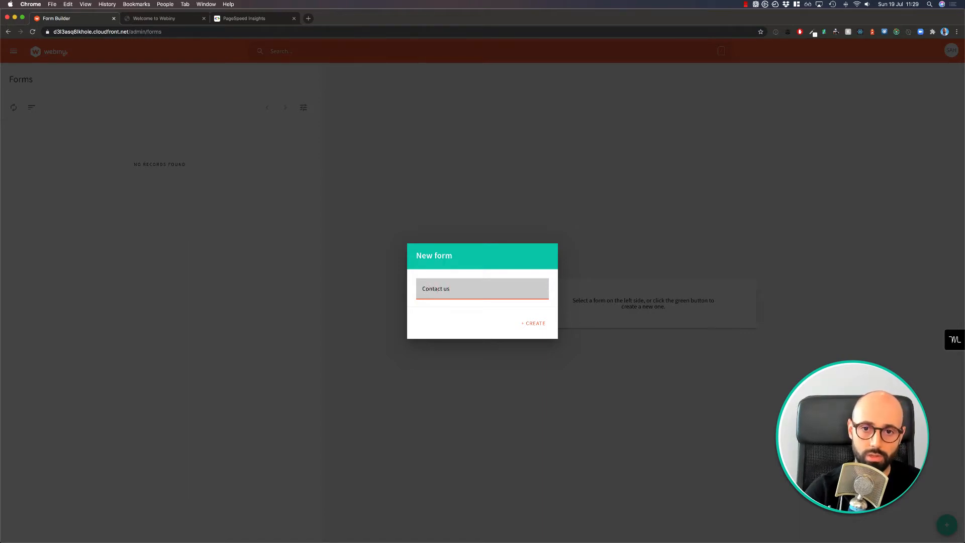
{"action": "left_click", "coordinate": [534, 322]}
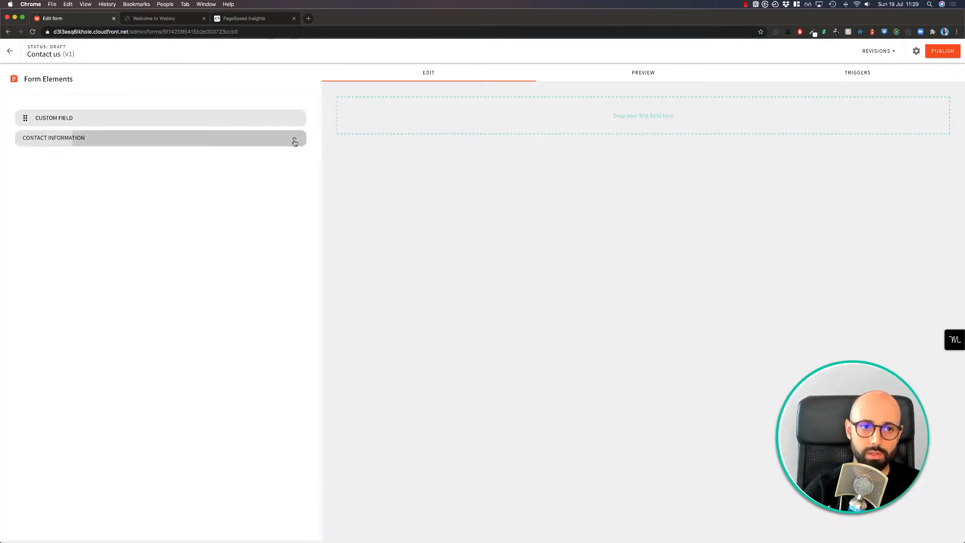
Step: Add First name, Last name and Email fields and enable Required under Email's Validators
{"action": "left_click", "coordinate": [160, 137]}
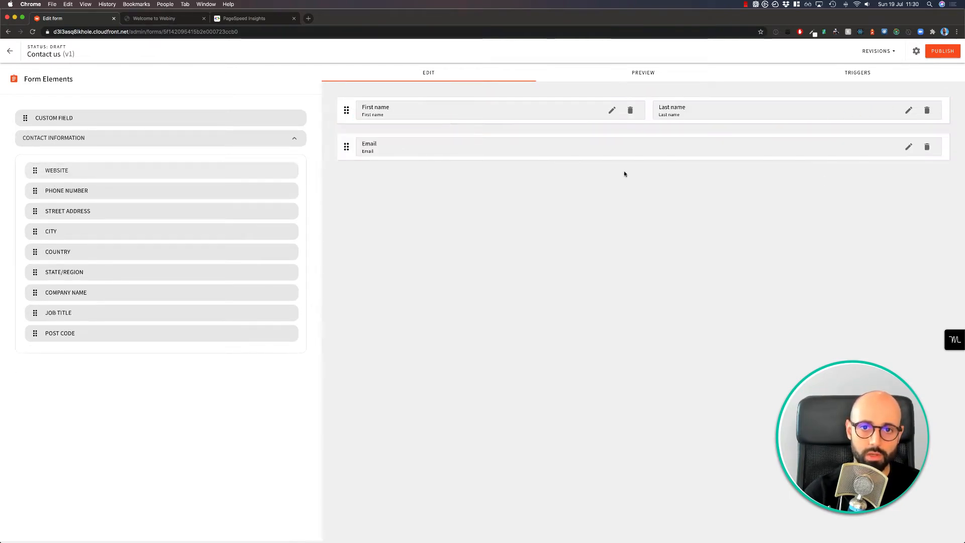
{"action": "left_click", "coordinate": [908, 147]}
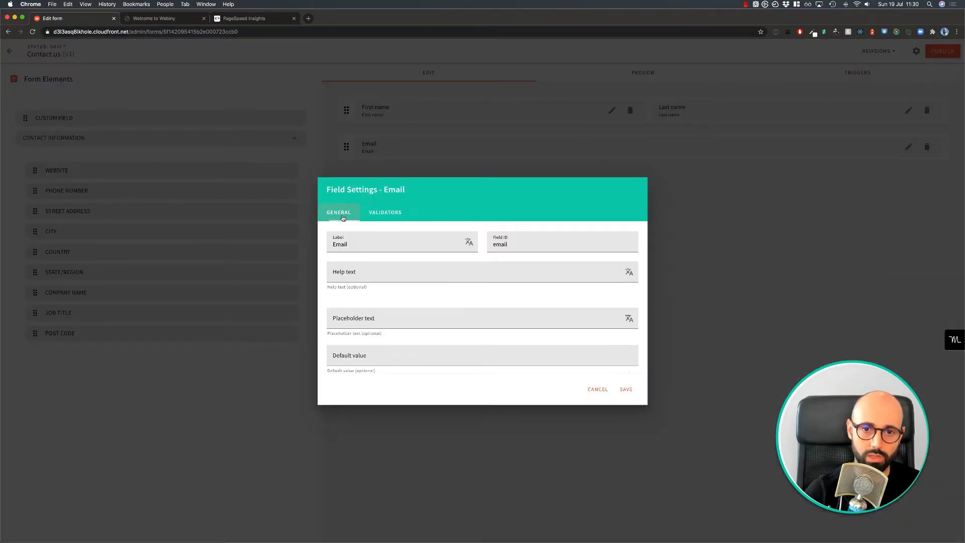
{"action": "left_click", "coordinate": [385, 212]}
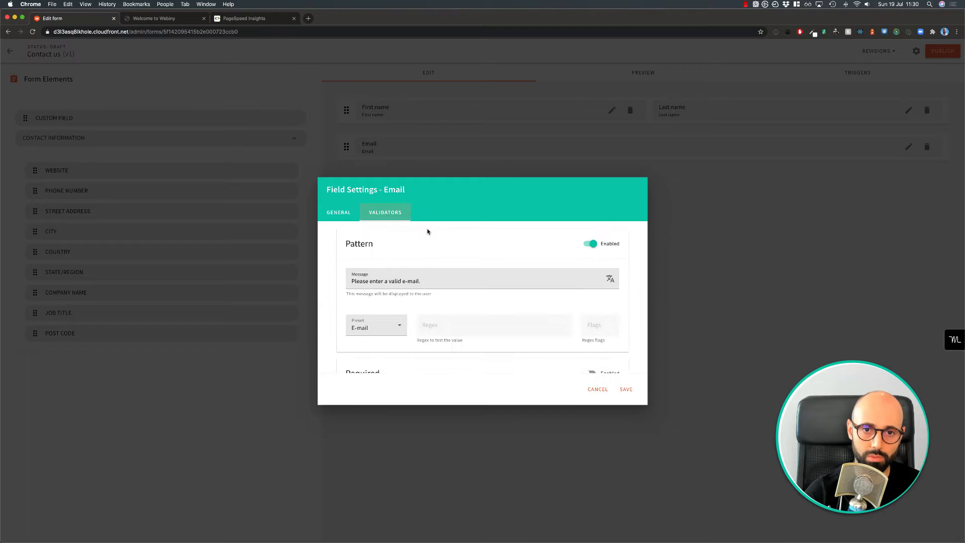
{"action": "scroll", "scroll_direction": "down", "scroll_amount": 3}
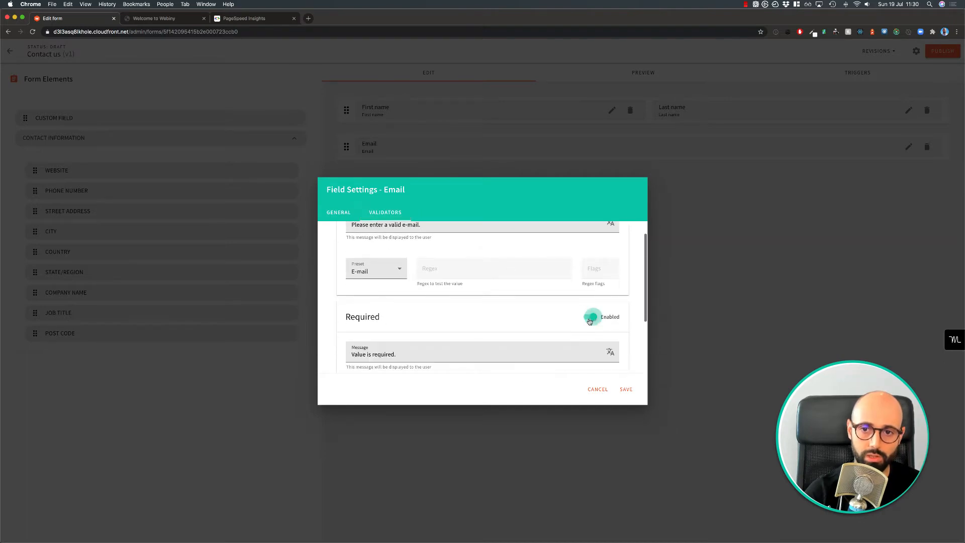
{"action": "left_click", "coordinate": [625, 389]}
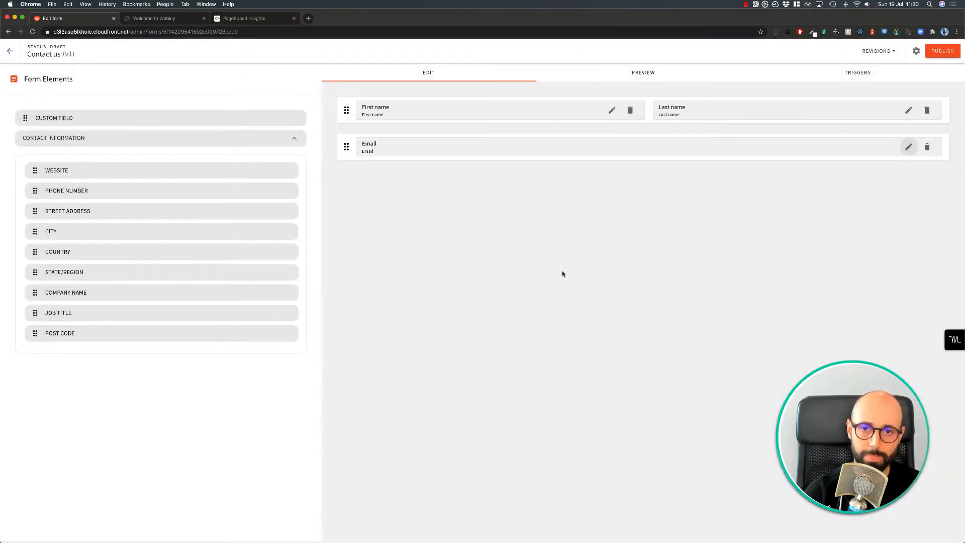
Step: Save the Email settings, preview the form's required-field validation and publish it as version 1
{"action": "left_click", "coordinate": [642, 72]}
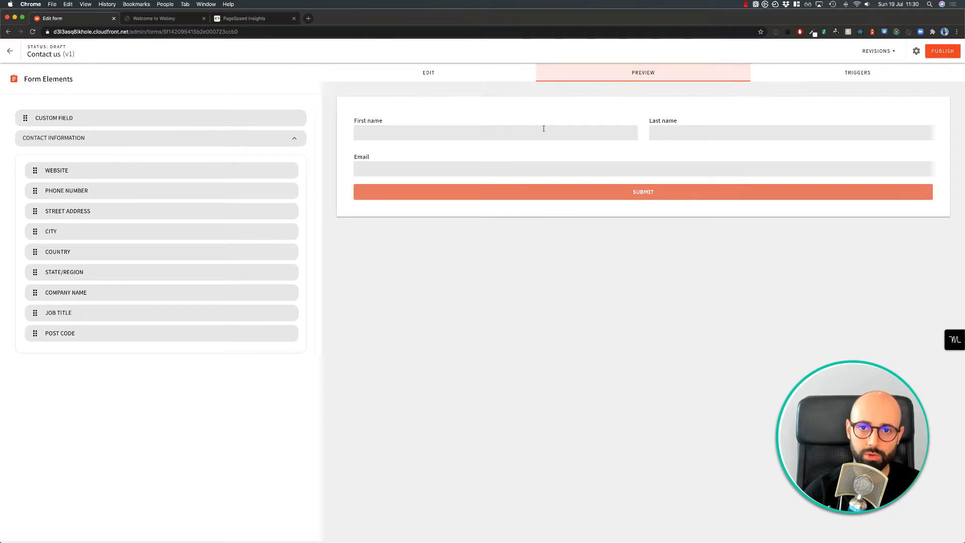
{"action": "left_click", "coordinate": [496, 132]}
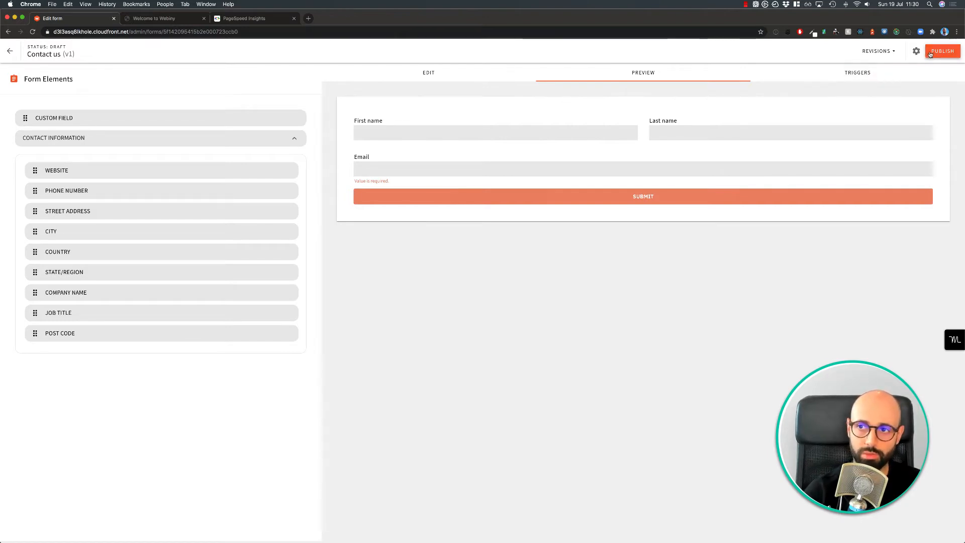
{"action": "left_click", "coordinate": [941, 51]}
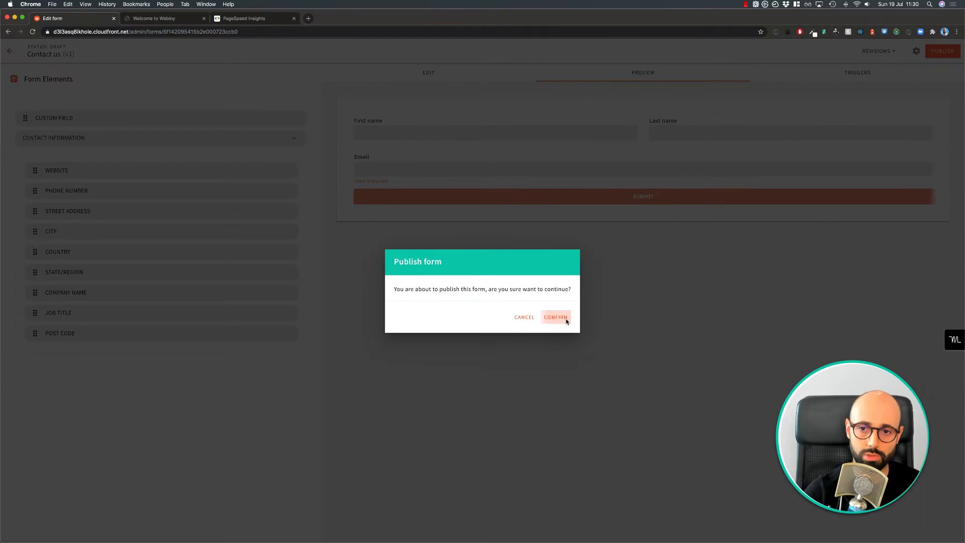
{"action": "left_click", "coordinate": [555, 316]}
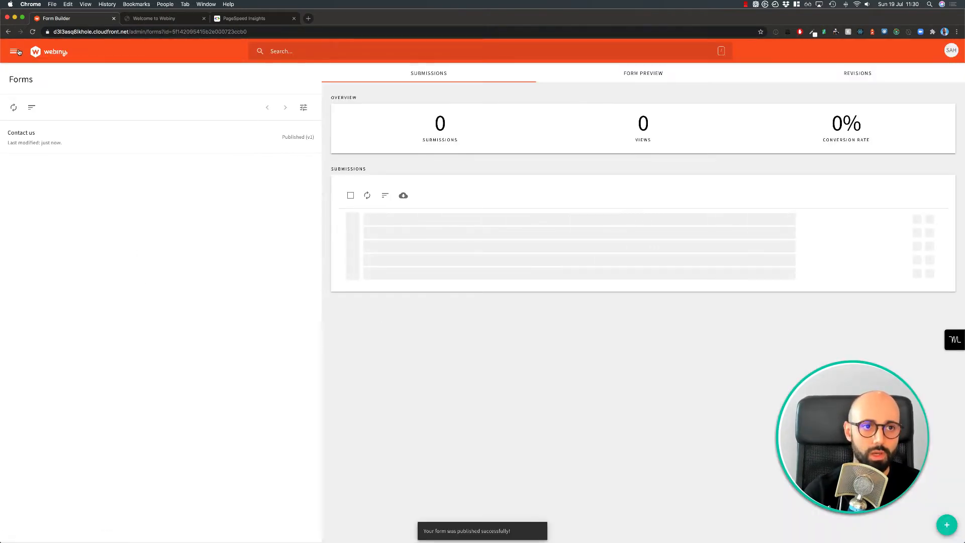
{"action": "left_click", "coordinate": [350, 195]}
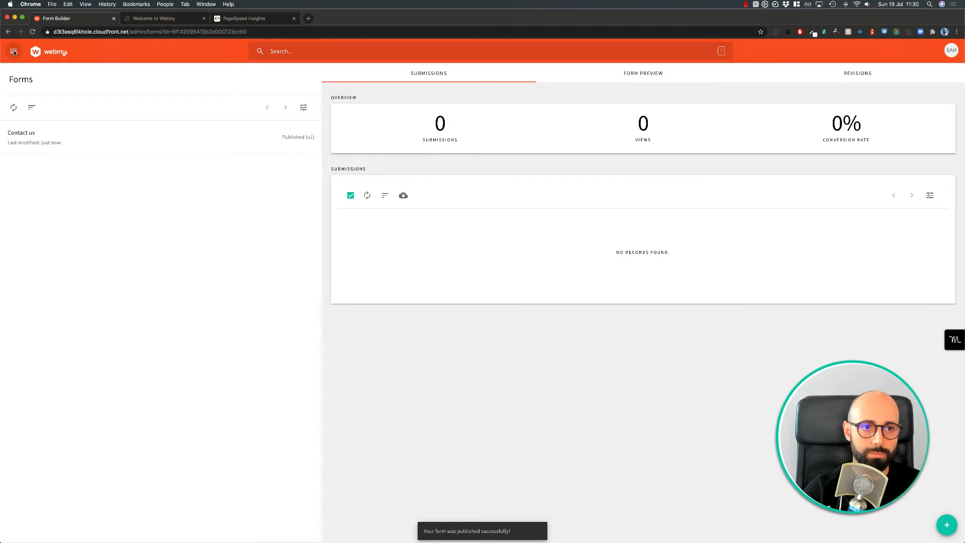
Step: Go to Page Builder > Pages from the main menu and start a new page
{"action": "left_click", "coordinate": [13, 51]}
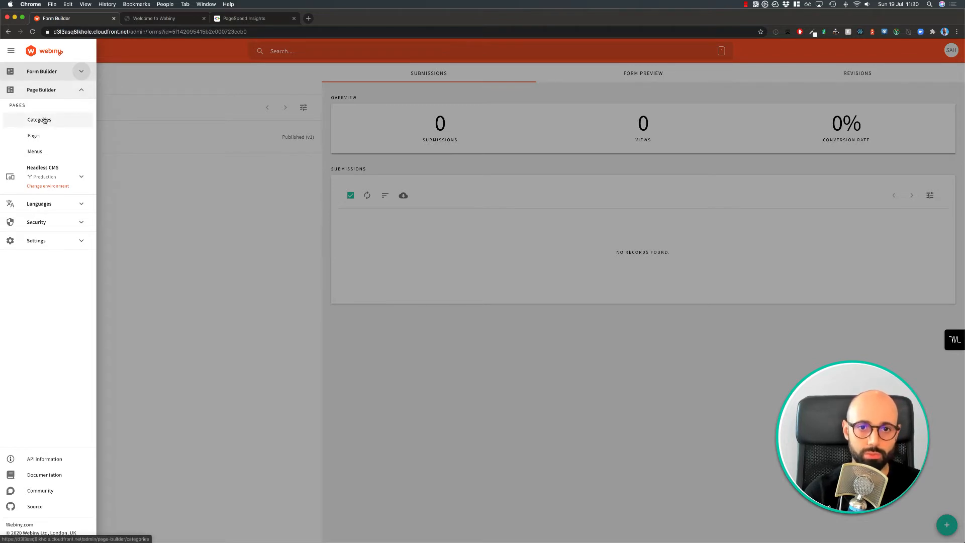
{"action": "mouse_move", "coordinate": [49, 154]}
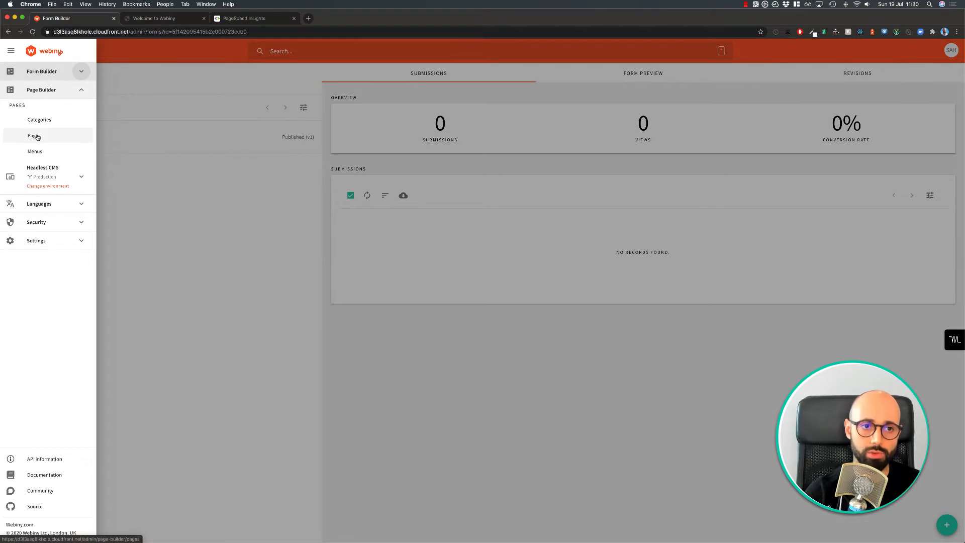
{"action": "left_click", "coordinate": [34, 136]}
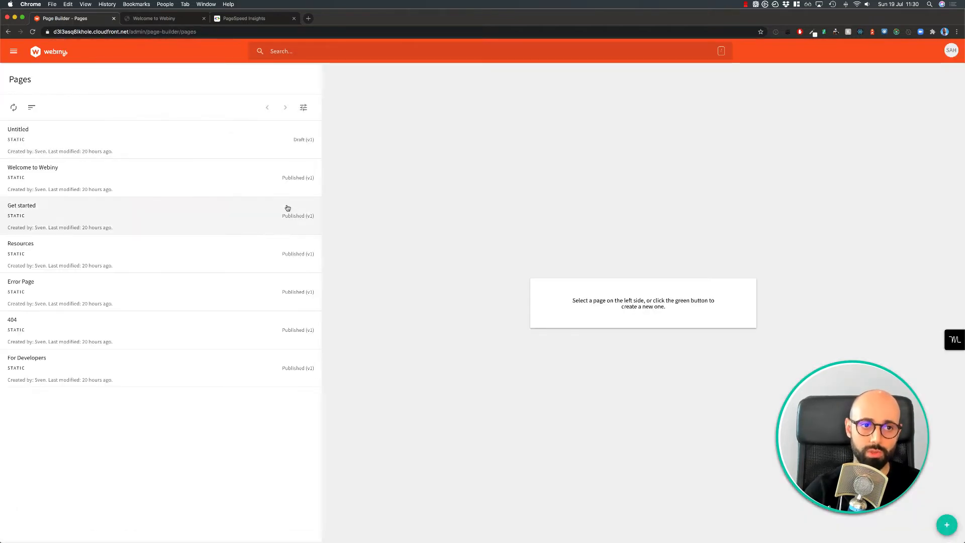
{"action": "left_click", "coordinate": [947, 525]}
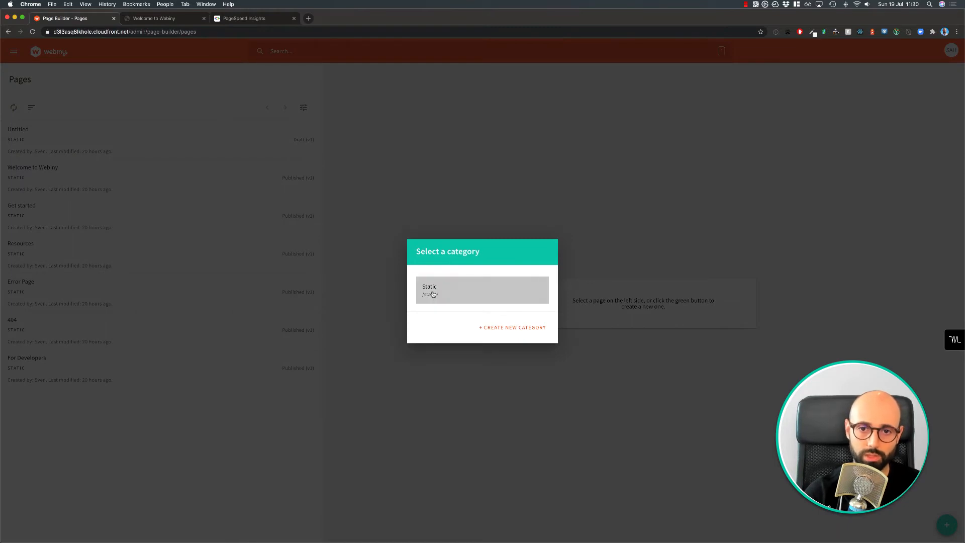
Step: Choose the Static category and browse the block gallery for the Call to Action #7 block
{"action": "left_click", "coordinate": [481, 290]}
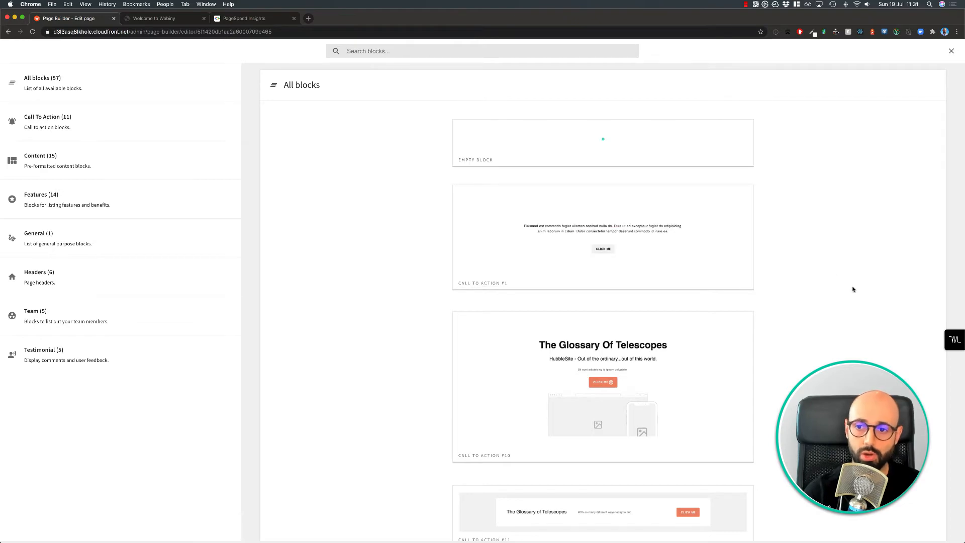
{"action": "scroll", "scroll_direction": "down", "scroll_amount": 3}
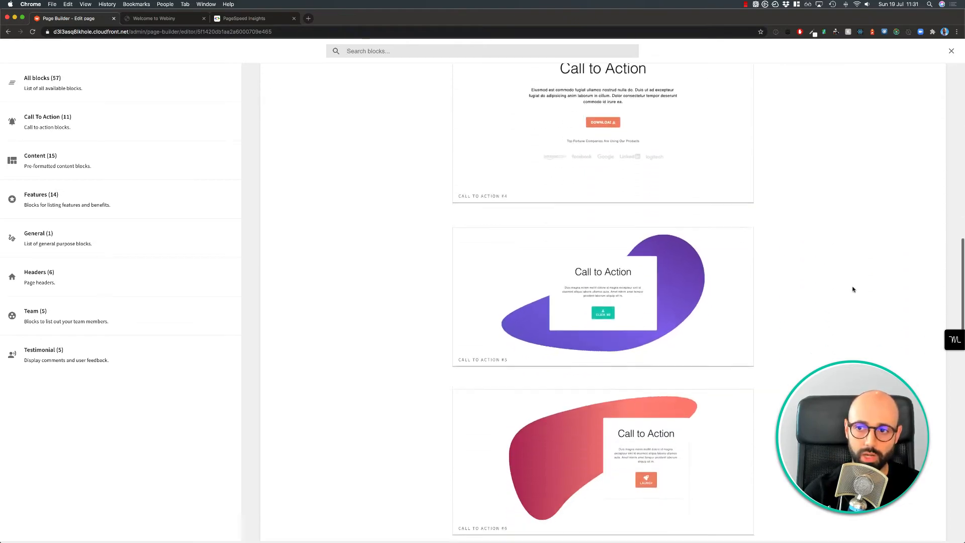
{"action": "scroll", "scroll_direction": "down", "scroll_amount": 3}
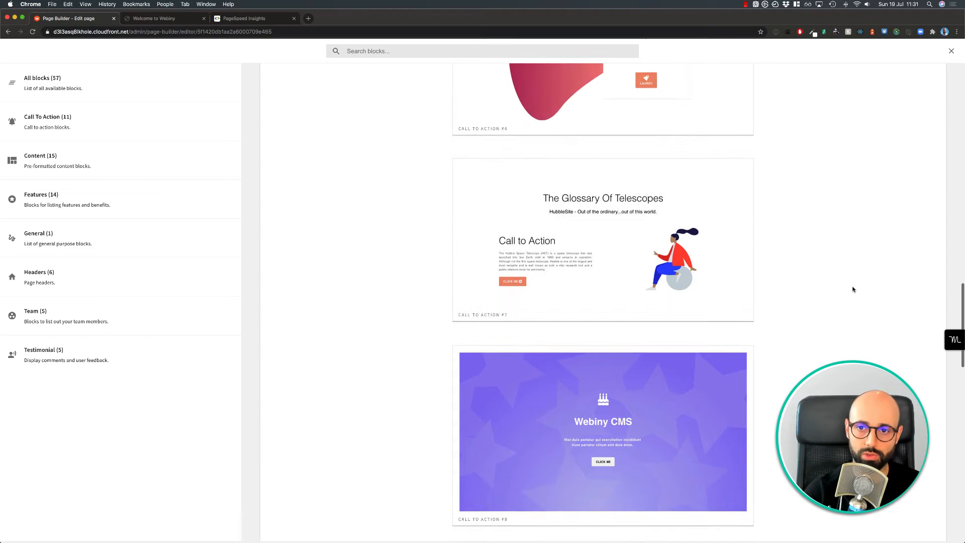
{"action": "mouse_move", "coordinate": [602, 240]}
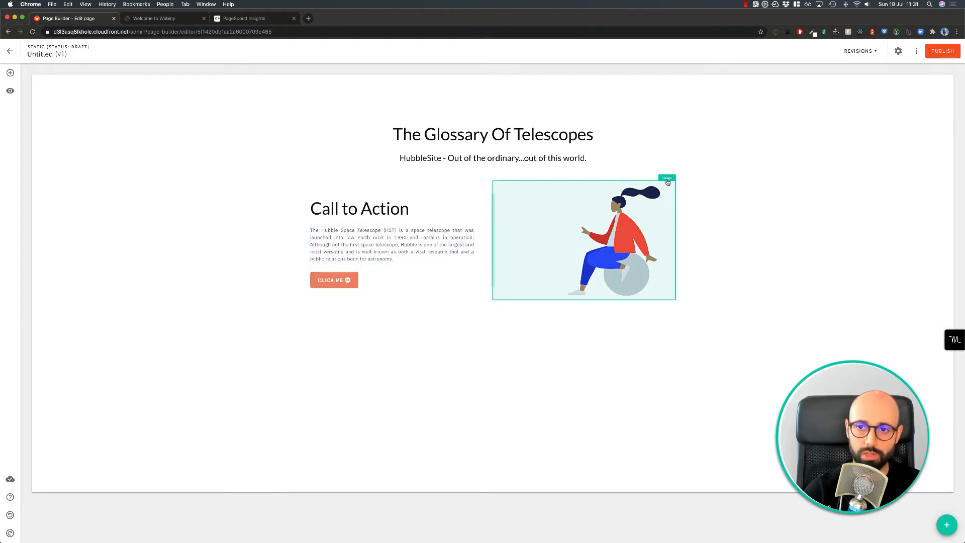
Step: Replace the block's illustration with the Contact us form set to Latest published revision
{"action": "left_click", "coordinate": [583, 240]}
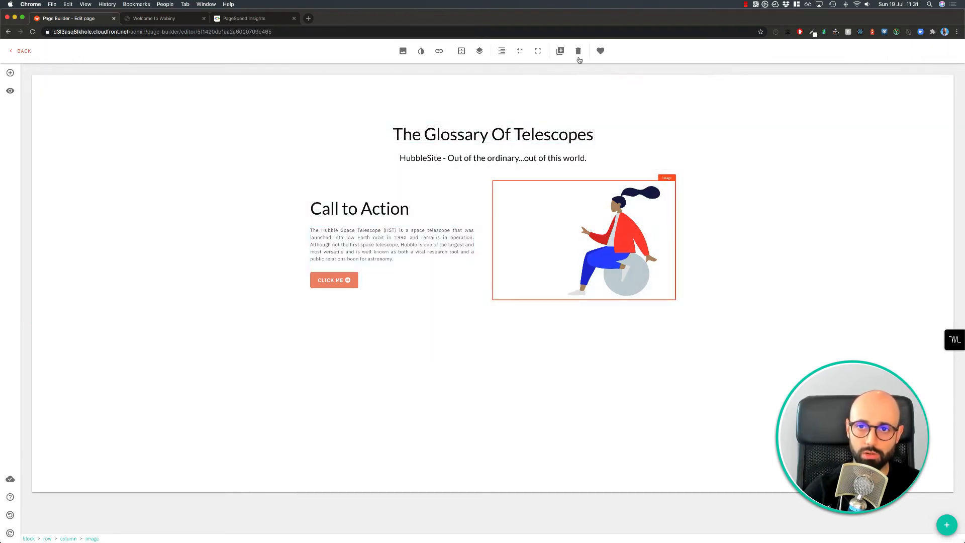
{"action": "left_click", "coordinate": [577, 51]}
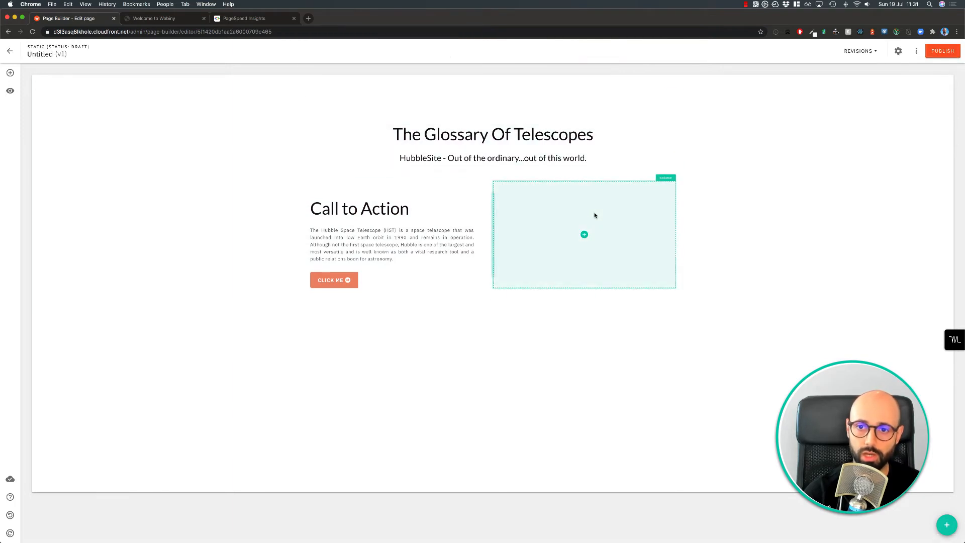
{"action": "left_click", "coordinate": [10, 72]}
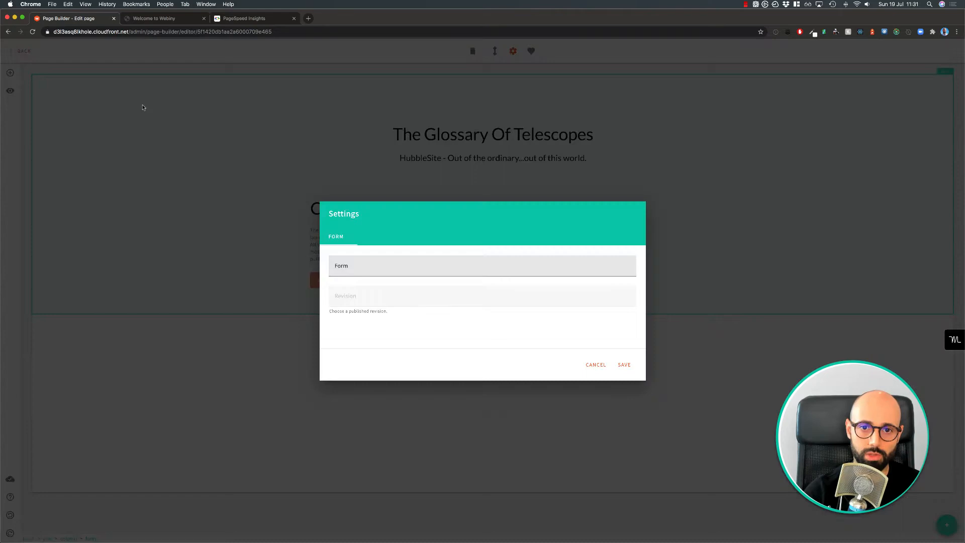
{"action": "type", "text": "Contact us"}
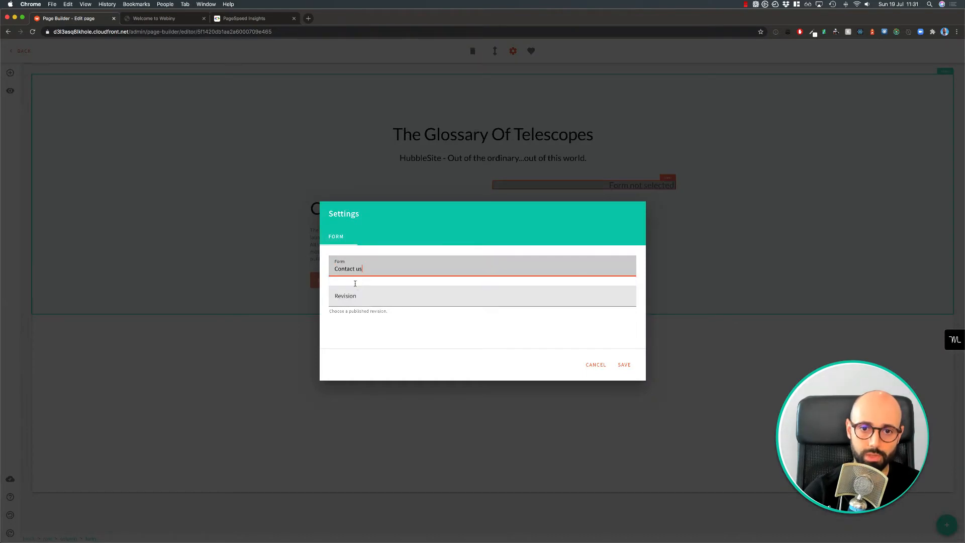
{"action": "left_click", "coordinate": [482, 296]}
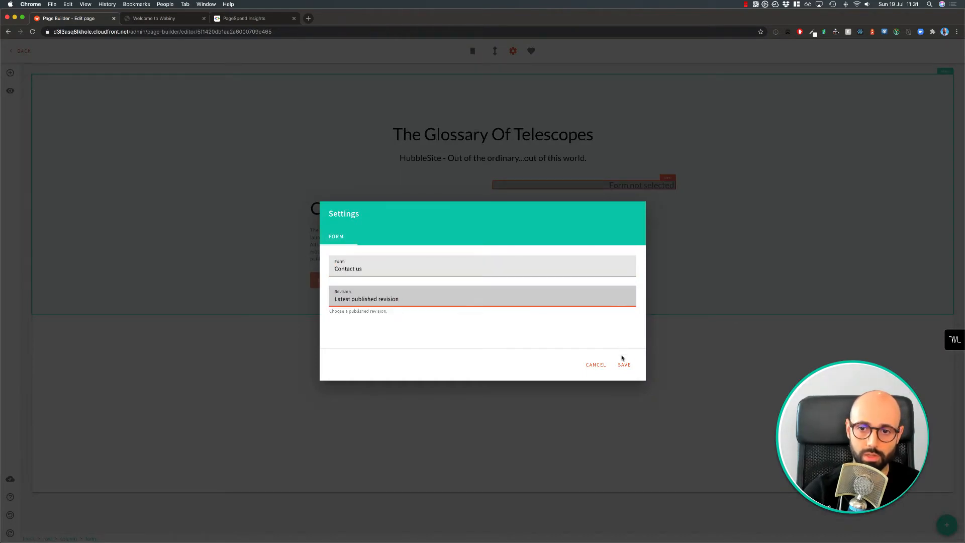
{"action": "left_click", "coordinate": [622, 364]}
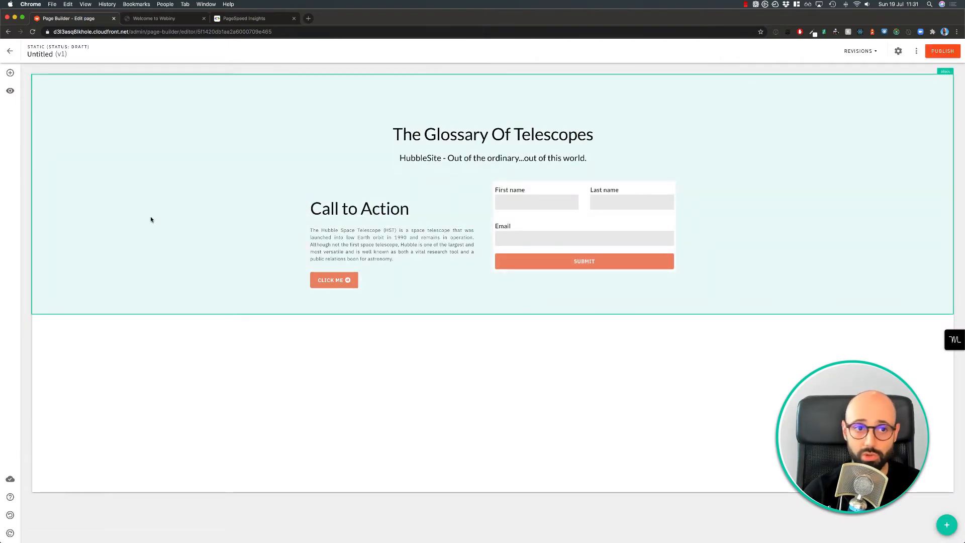
Step: Add a Layout Column row and give it a second empty column
{"action": "left_click", "coordinate": [9, 73]}
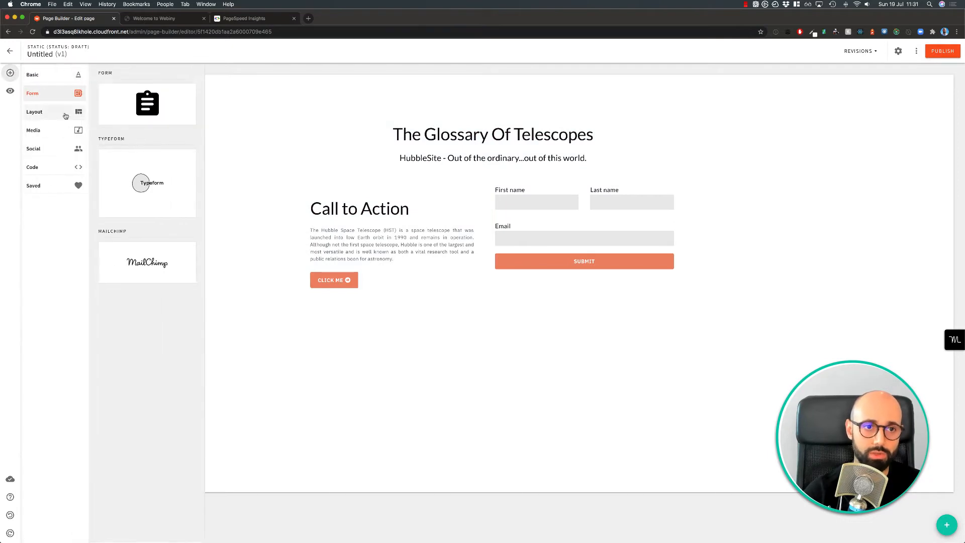
{"action": "left_click", "coordinate": [34, 112]}
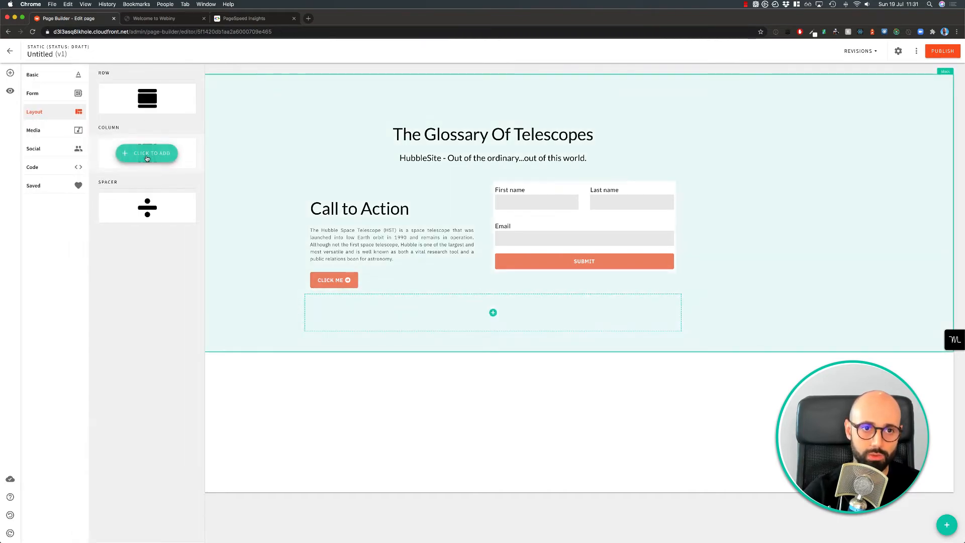
{"action": "left_click", "coordinate": [147, 153]}
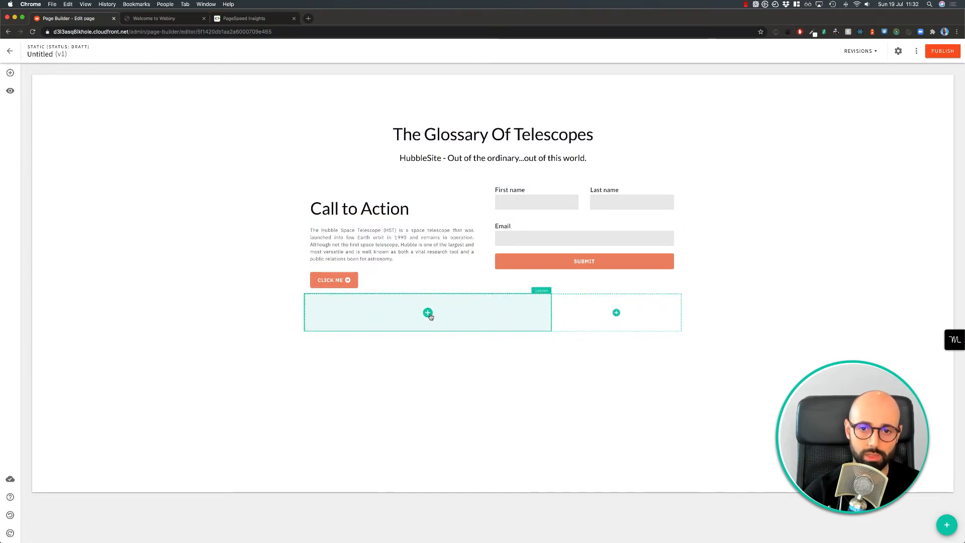
{"action": "left_click", "coordinate": [26, 112]}
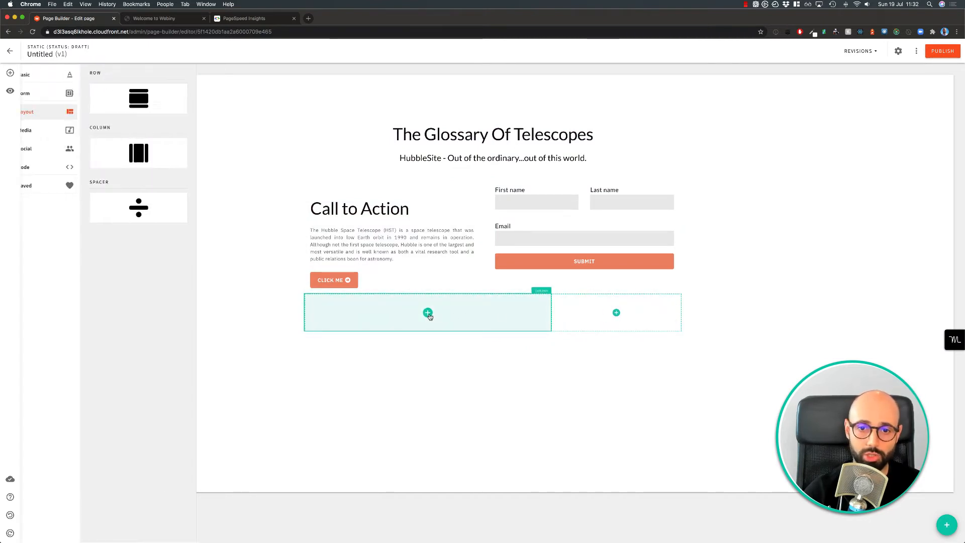
{"action": "left_click", "coordinate": [32, 74]}
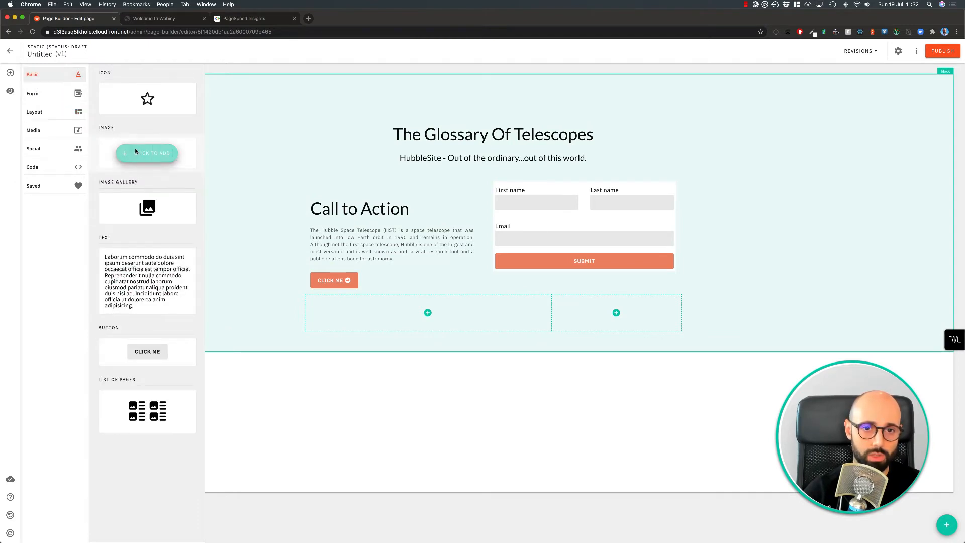
Step: Insert the Webiny logo image from the file library into the left column, checking it in the image editor
{"action": "left_click", "coordinate": [146, 153]}
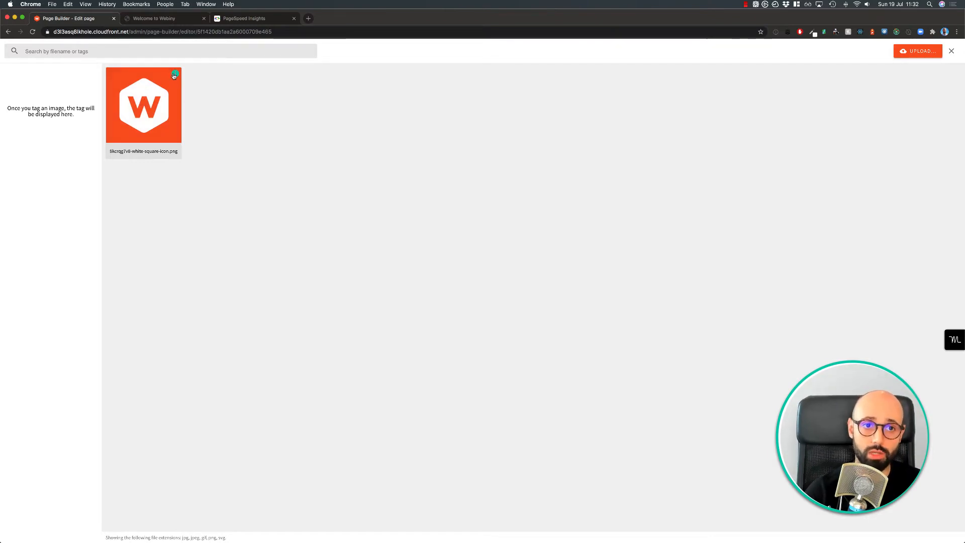
{"action": "left_click", "coordinate": [142, 105]}
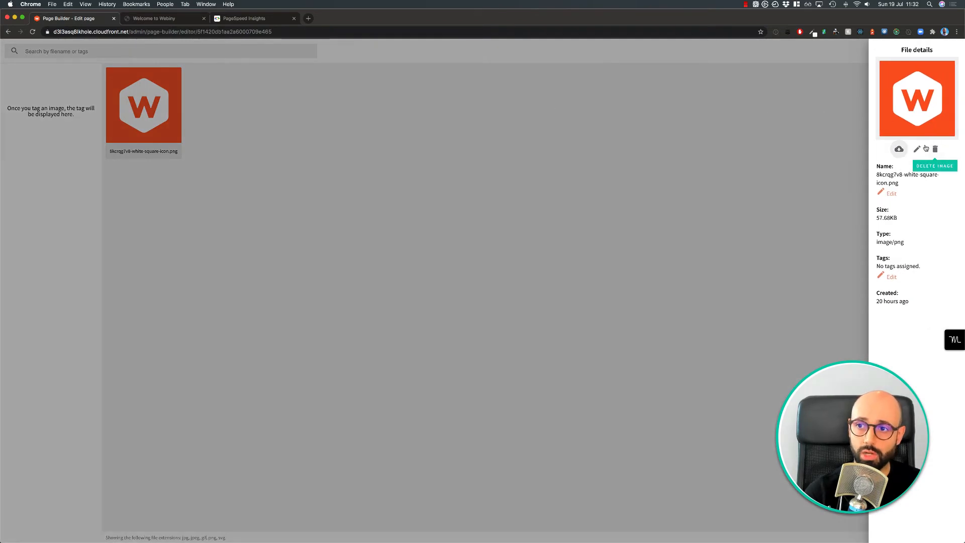
{"action": "left_click", "coordinate": [916, 149]}
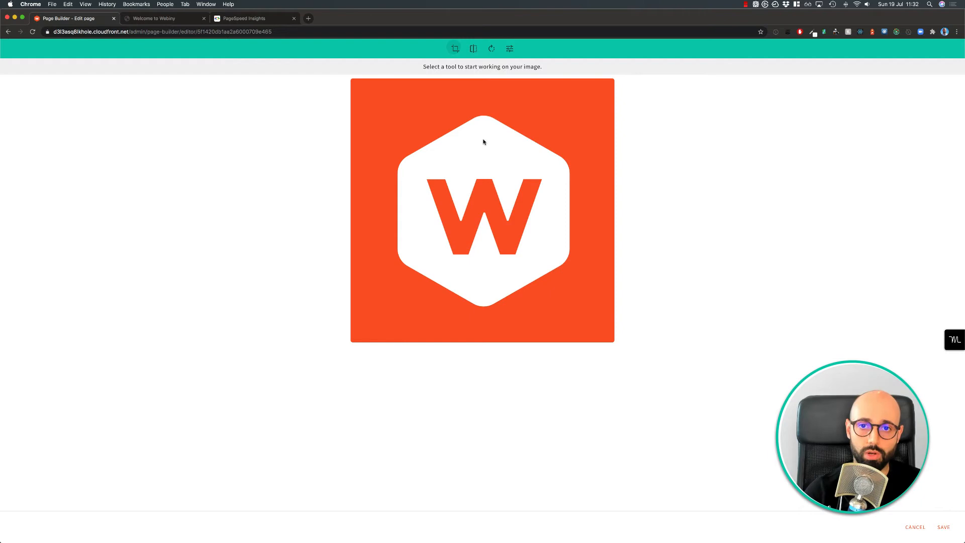
{"action": "left_click", "coordinate": [455, 49]}
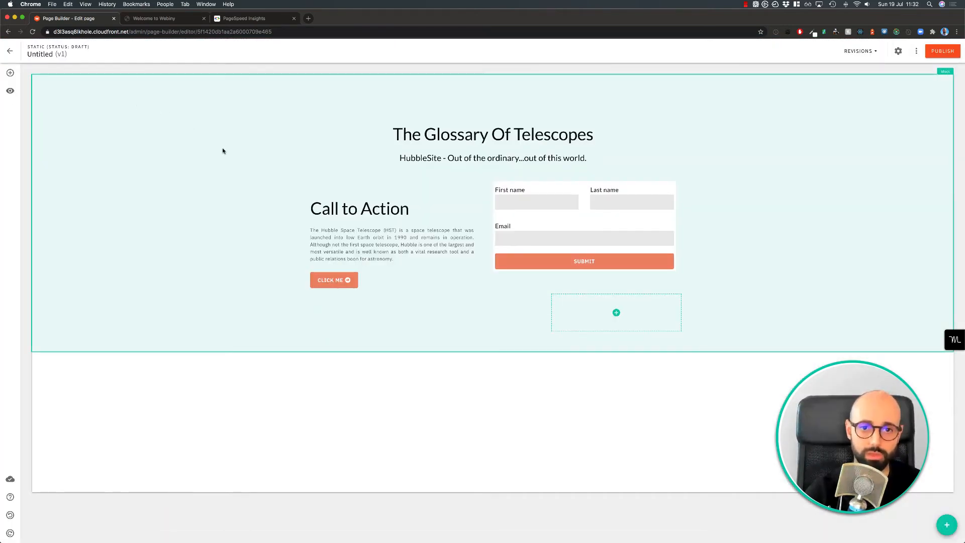
Step: Publish the page and confirm so it becomes Published (v1)
{"action": "left_click", "coordinate": [615, 311]}
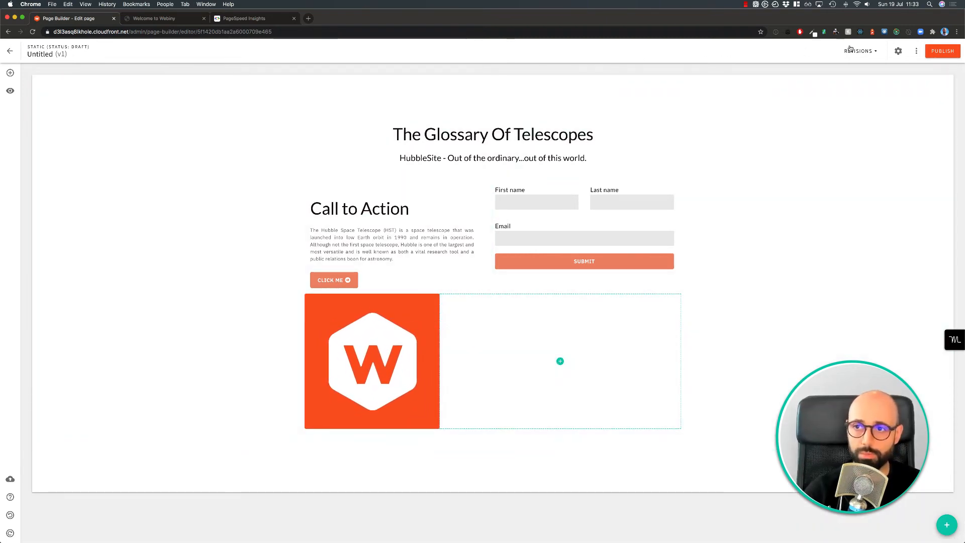
{"action": "left_click", "coordinate": [916, 51]}
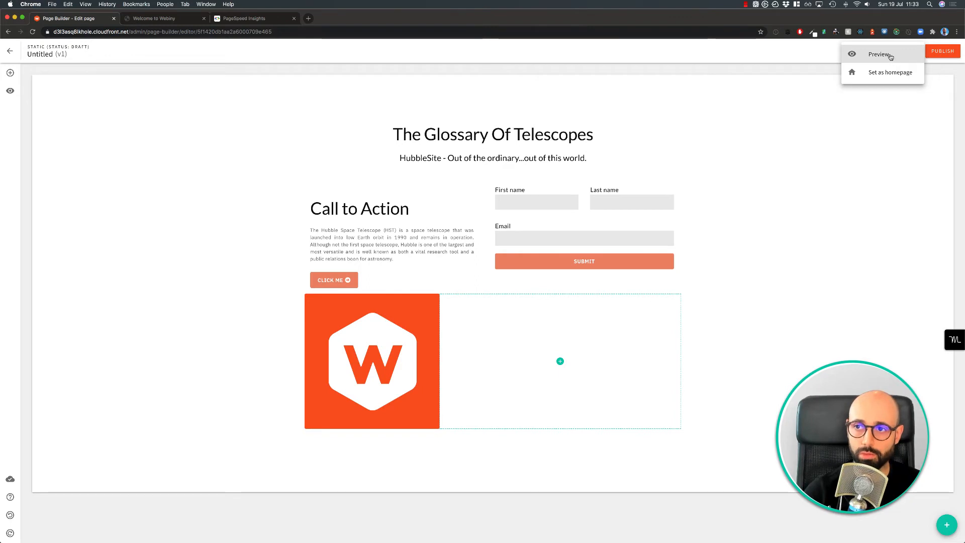
{"action": "left_click", "coordinate": [942, 50]}
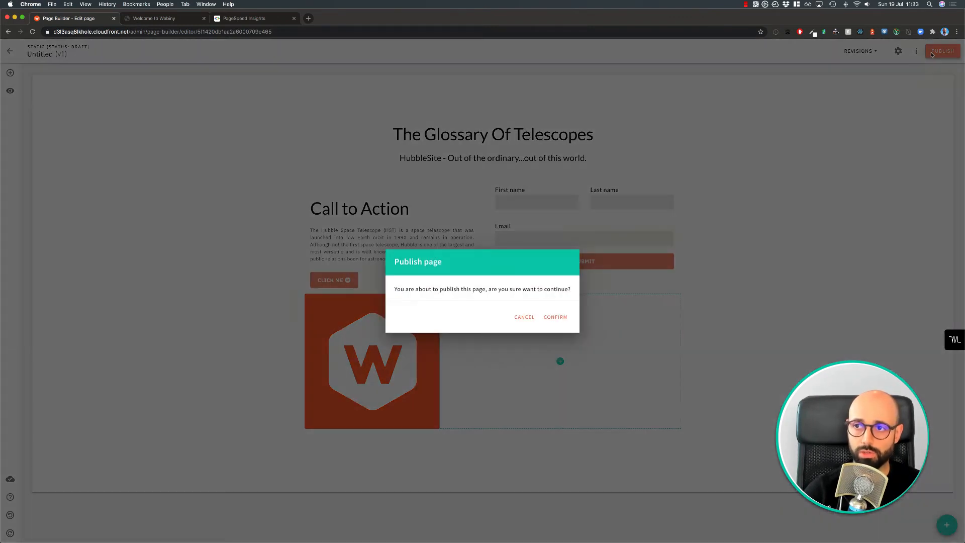
{"action": "left_click", "coordinate": [554, 316]}
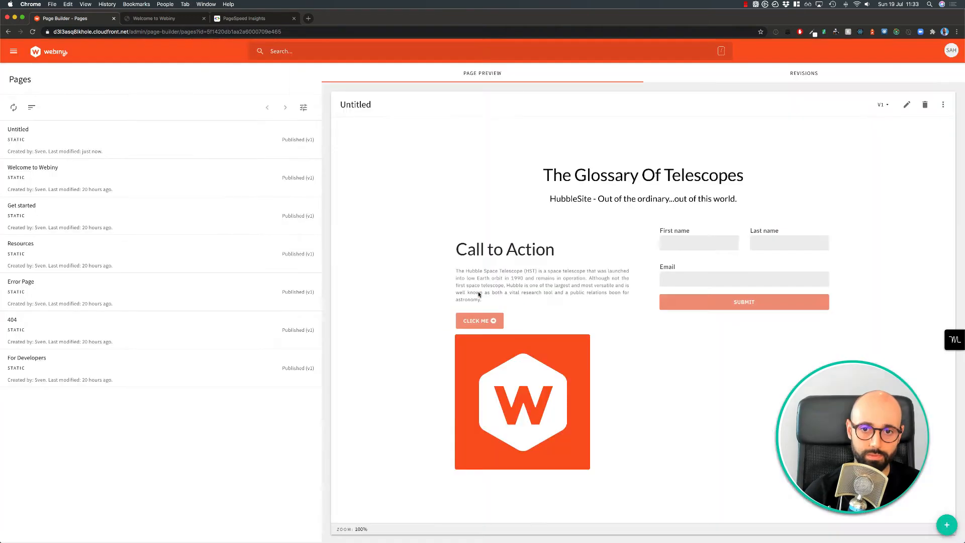
Step: View the live published page from the Pages list, check its Revisions and return to Page Preview
{"action": "left_click", "coordinate": [942, 105]}
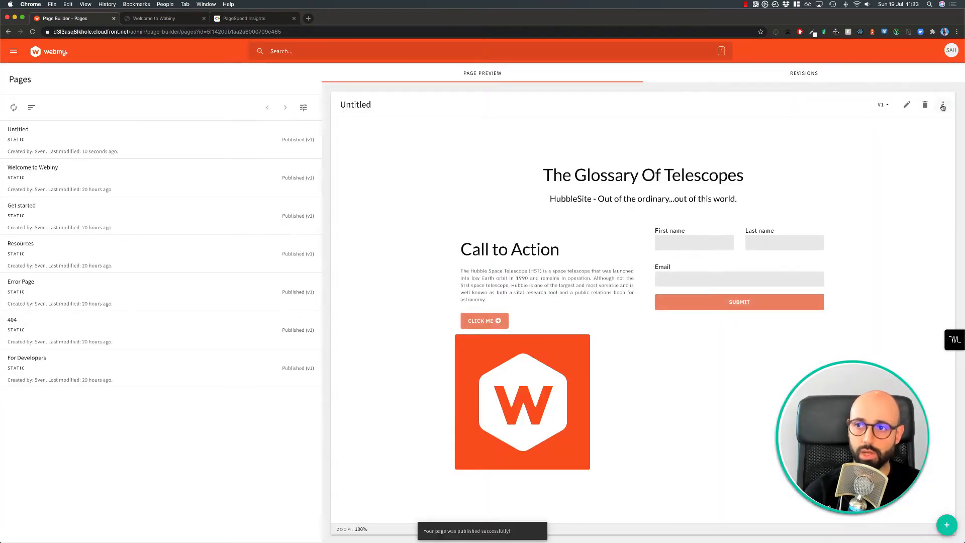
{"action": "left_click", "coordinate": [942, 105]}
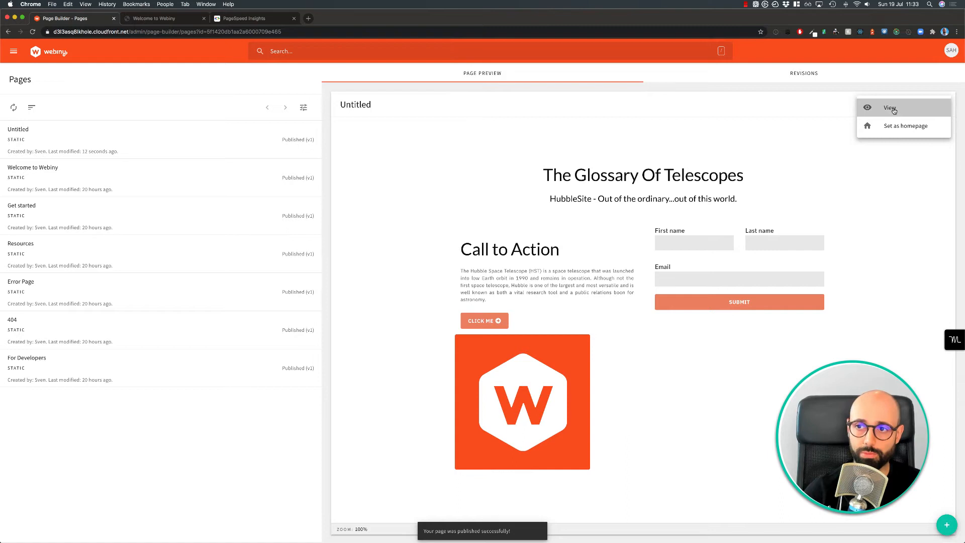
{"action": "left_click", "coordinate": [888, 108]}
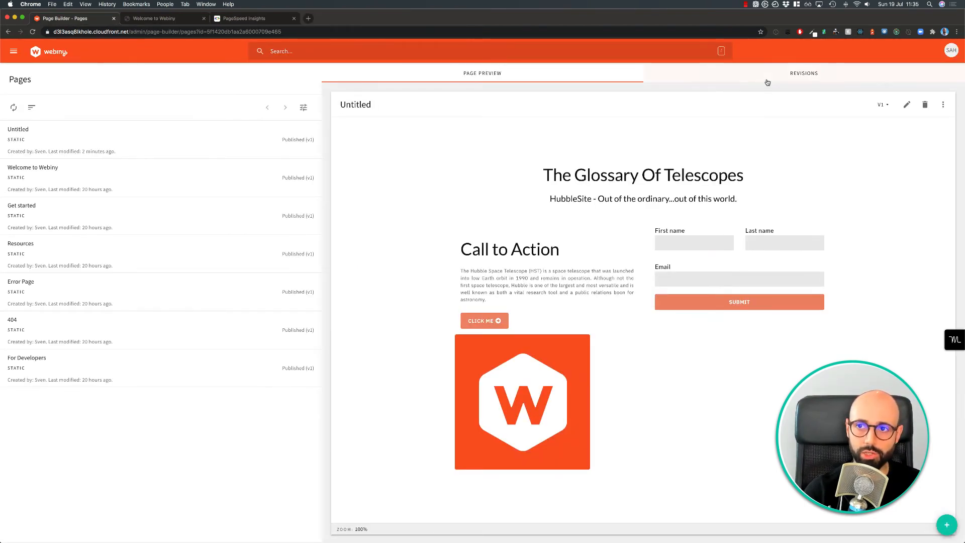
{"action": "left_click", "coordinate": [803, 73]}
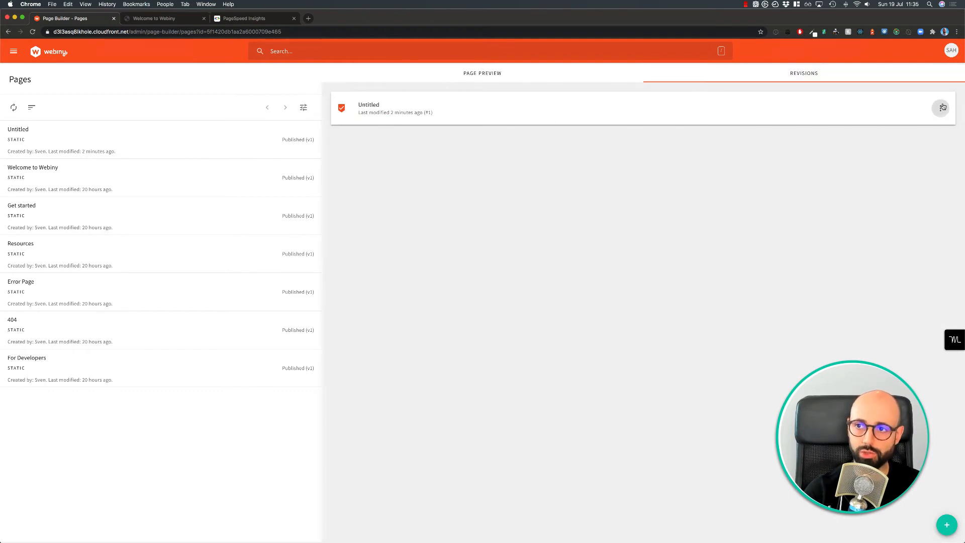
{"action": "left_click", "coordinate": [940, 108]}
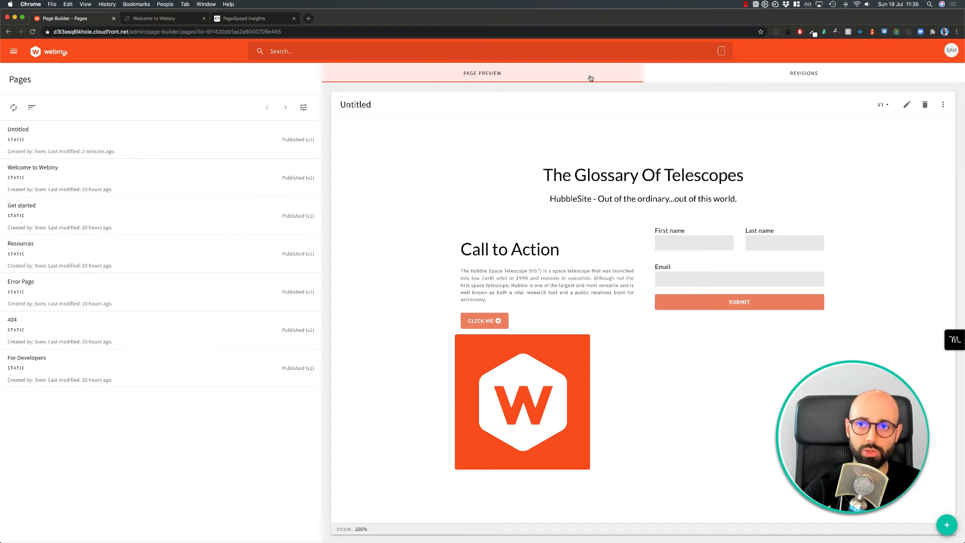
{"action": "mouse_move", "coordinate": [476, 99]}
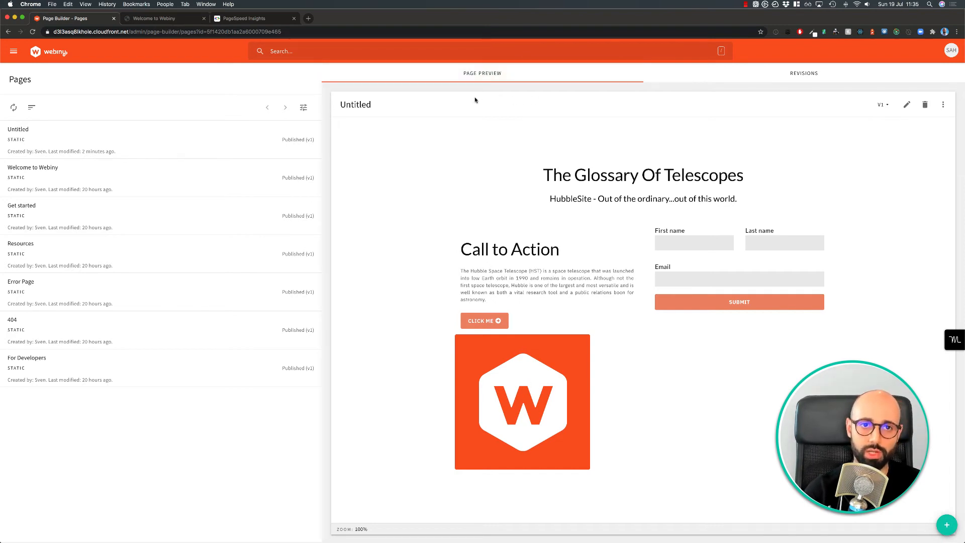
Step: Navigate the main menu to Headless CMS > Models, listing the Blog and Product models
{"action": "left_click", "coordinate": [13, 51]}
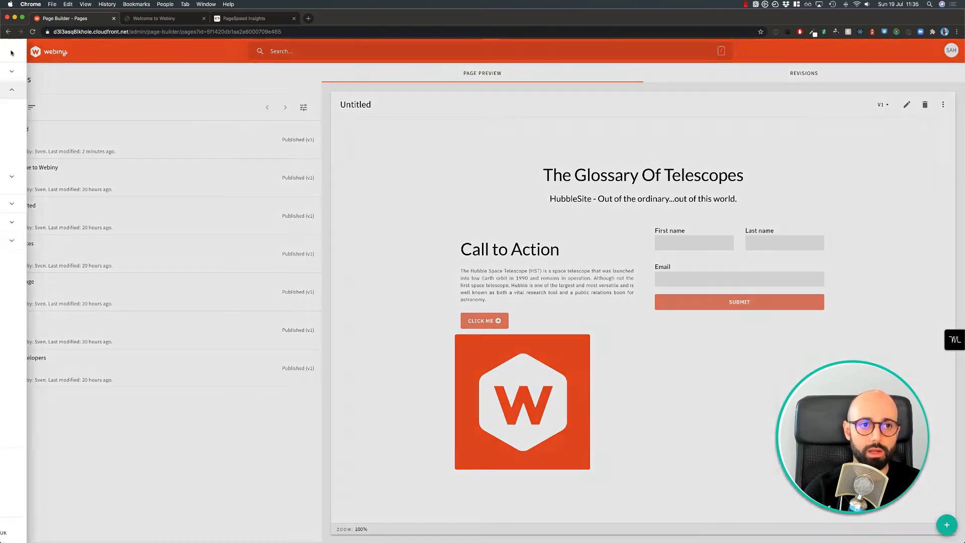
{"action": "left_click", "coordinate": [10, 50]}
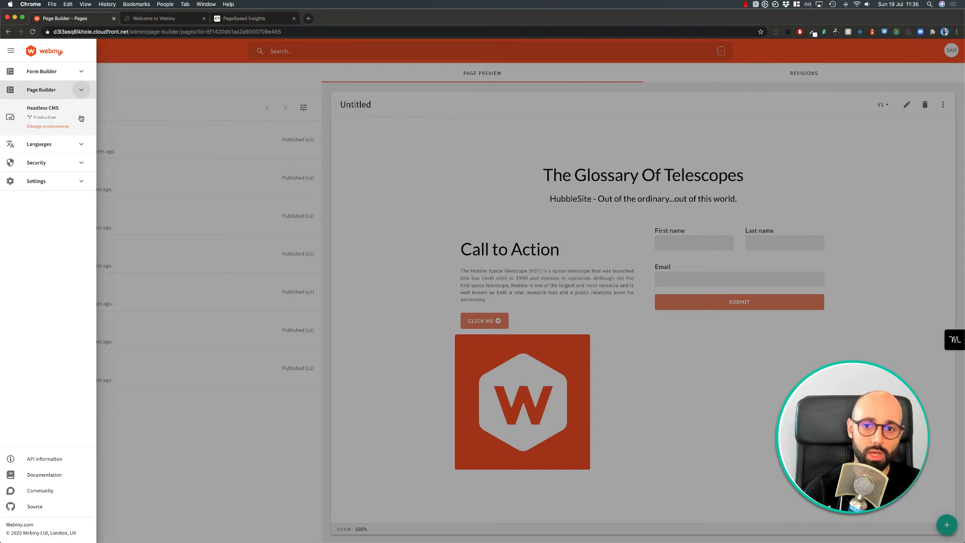
{"action": "left_click", "coordinate": [42, 107]}
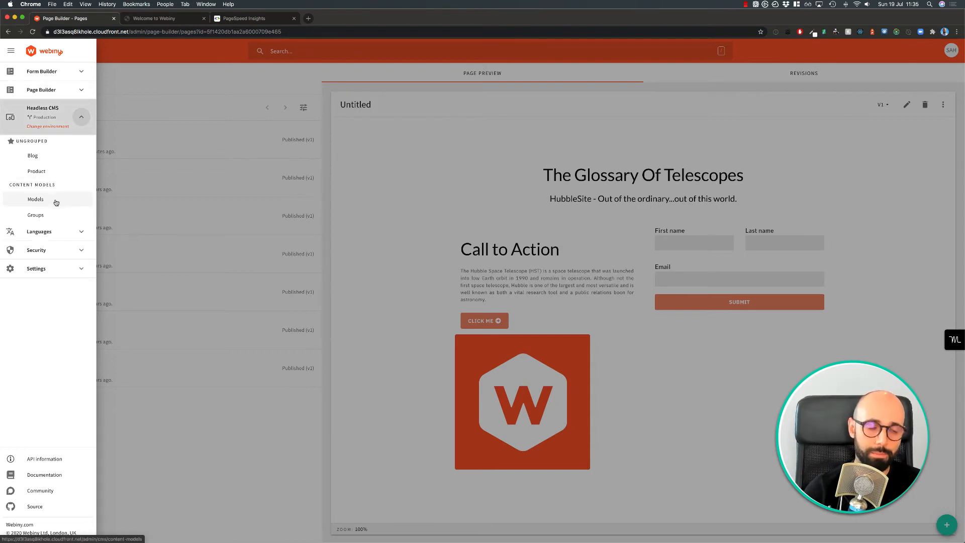
{"action": "left_click", "coordinate": [35, 199]}
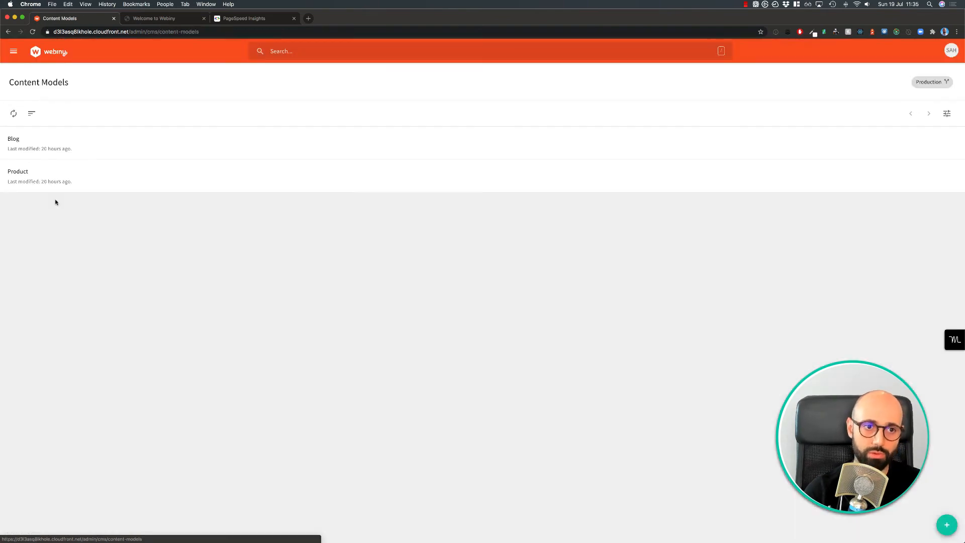
{"action": "mouse_move", "coordinate": [333, 141]}
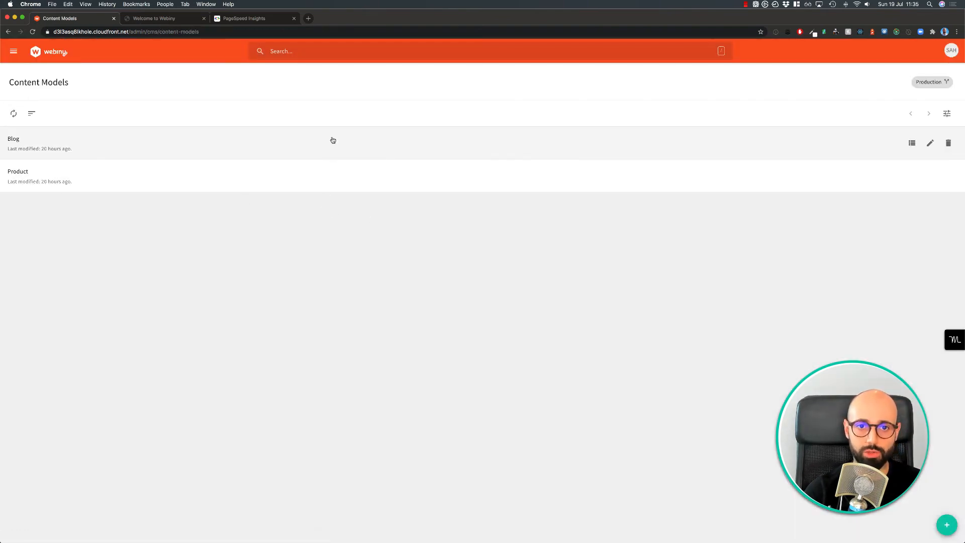
{"action": "mouse_move", "coordinate": [774, 67]}
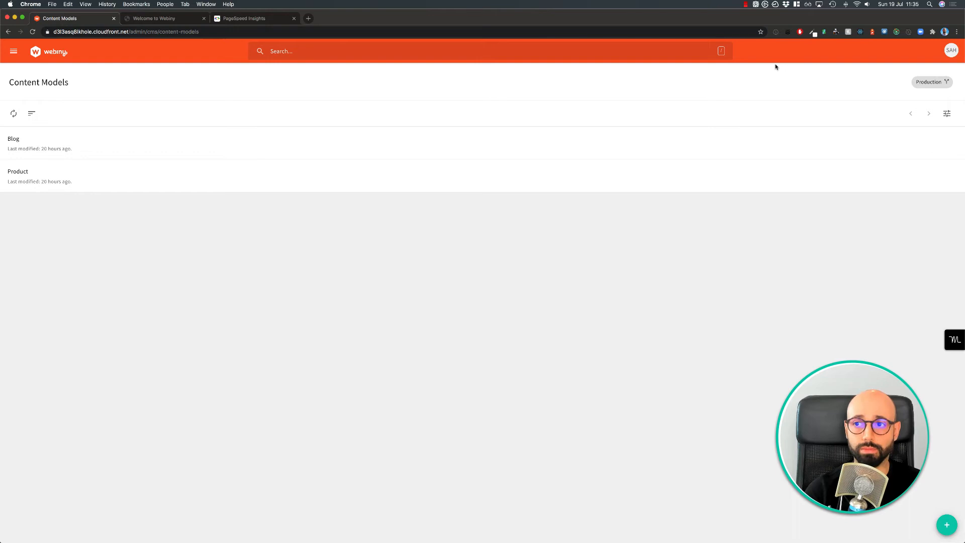
Step: Create a new content model named 'Demo post', landing in its empty field editor
{"action": "left_click", "coordinate": [947, 524]}
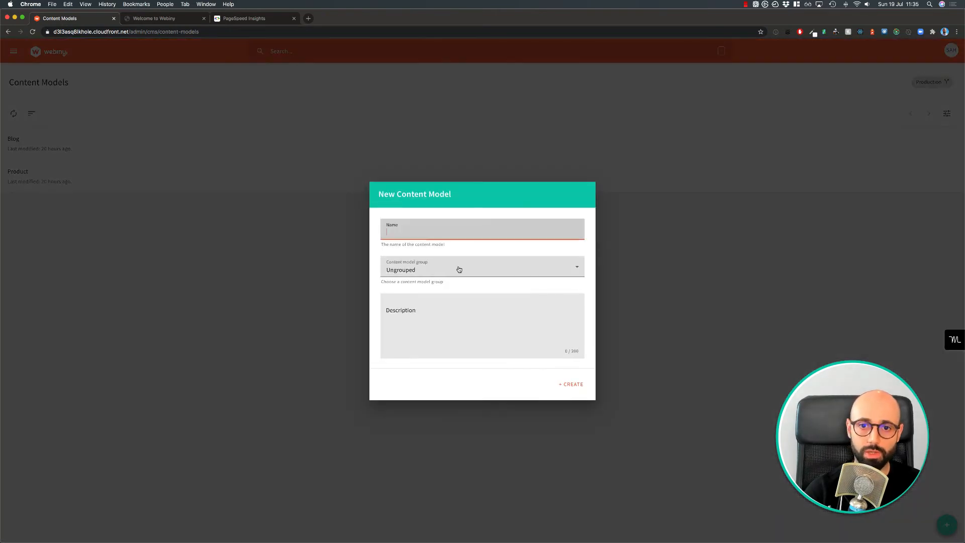
{"action": "type", "text": "Demo"}
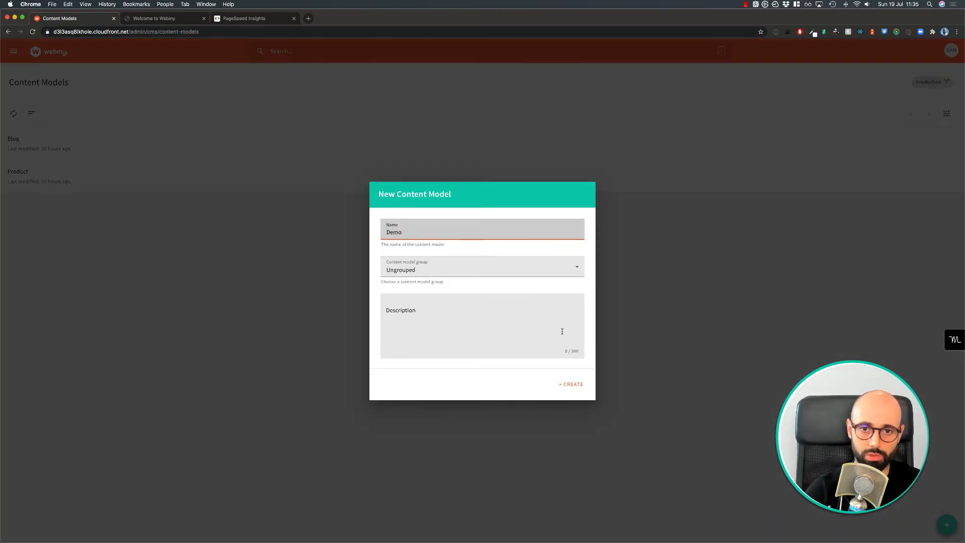
{"action": "type", "text": "post"}
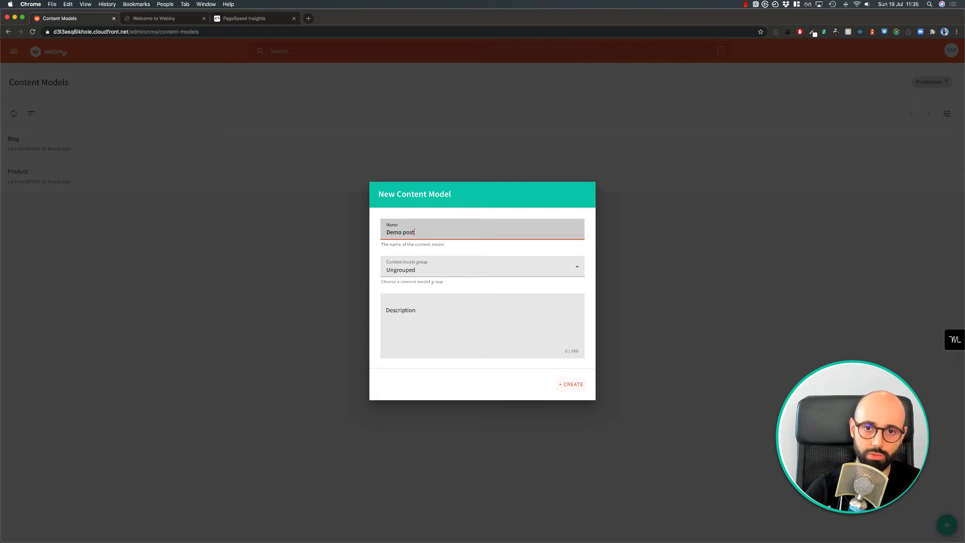
{"action": "left_click", "coordinate": [570, 383]}
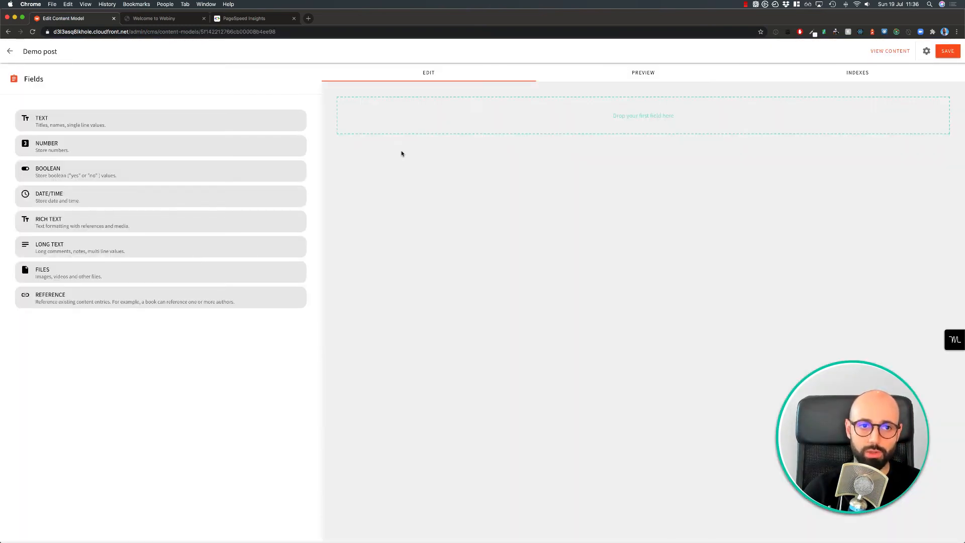
Step: Add a Title text field, a Description rich text field and an Image files field
{"action": "left_click", "coordinate": [160, 120]}
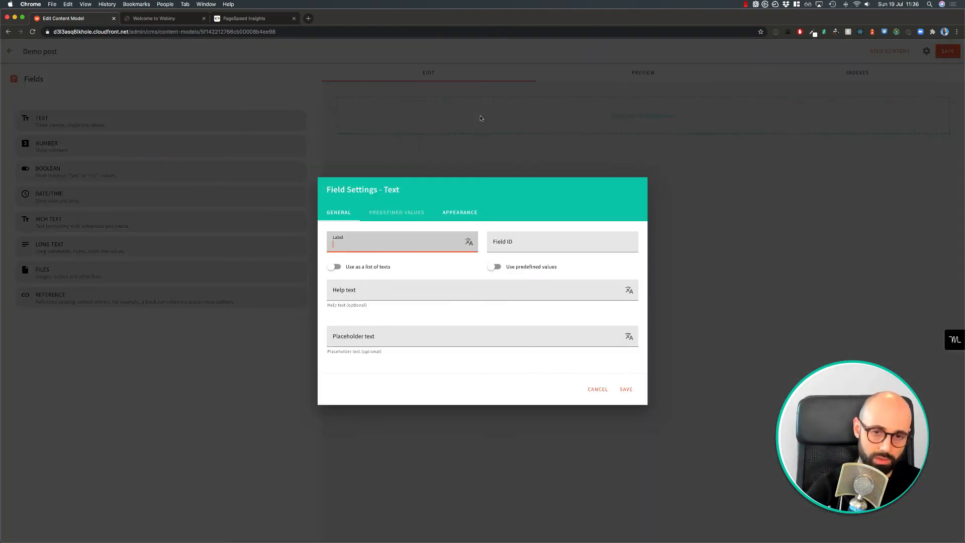
{"action": "type", "text": "Title"}
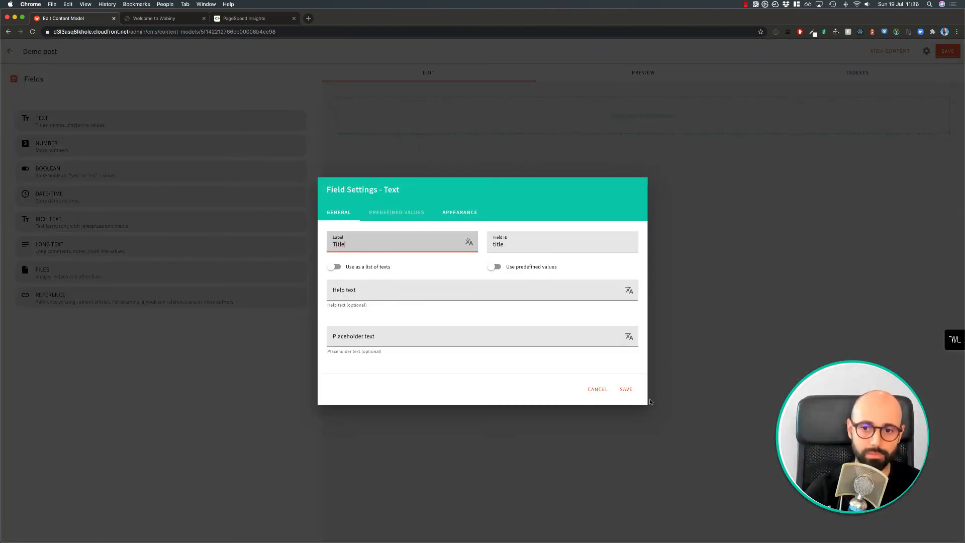
{"action": "left_click", "coordinate": [625, 389]}
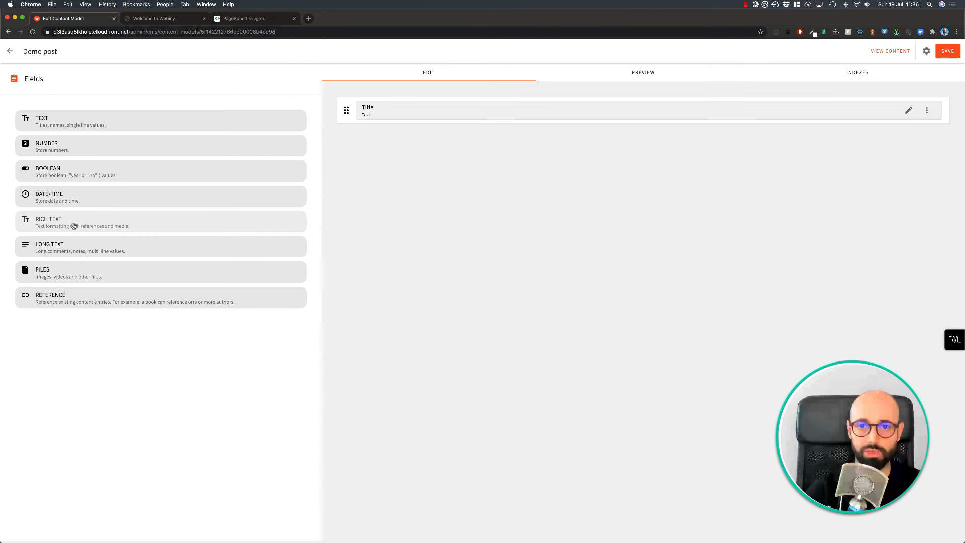
{"action": "left_click", "coordinate": [160, 221]}
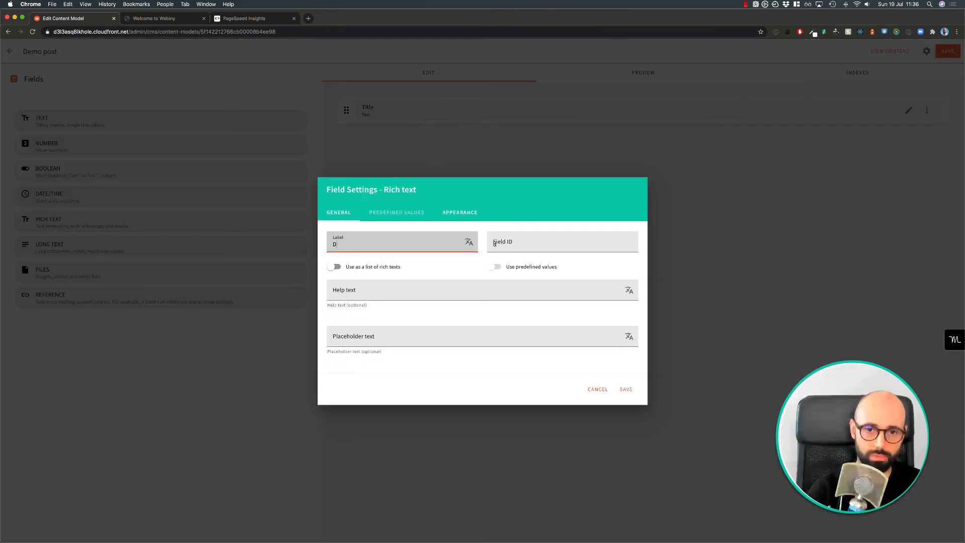
{"action": "type", "text": "escription"}
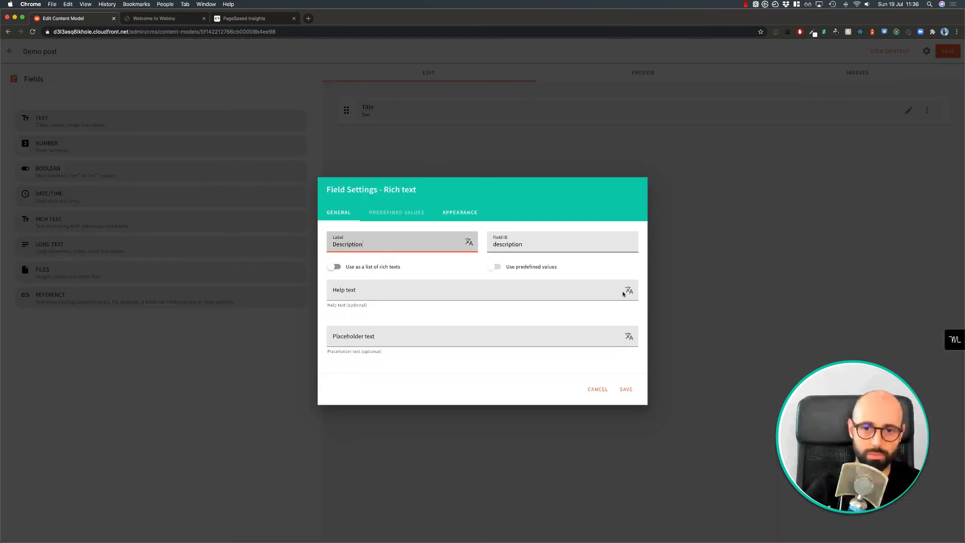
{"action": "left_click", "coordinate": [625, 389]}
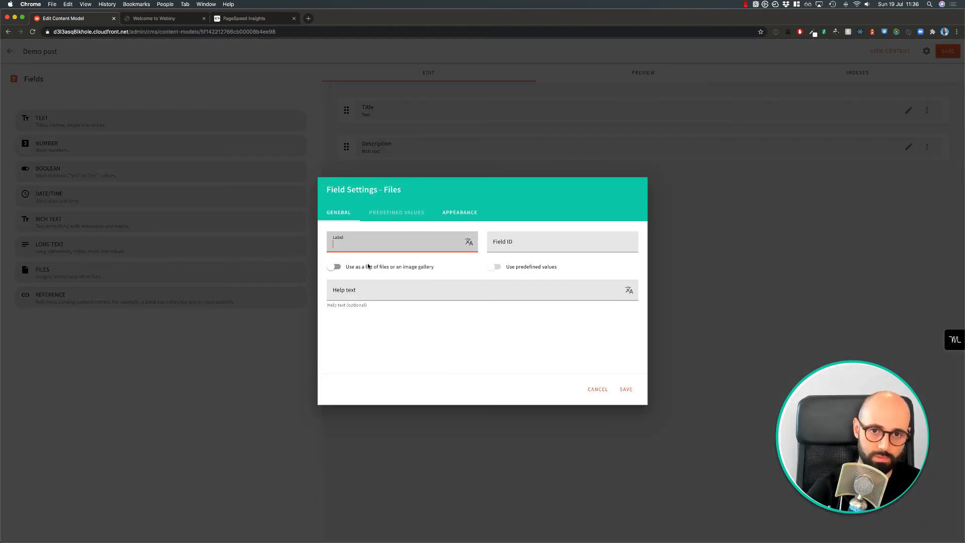
{"action": "type", "text": "Image"}
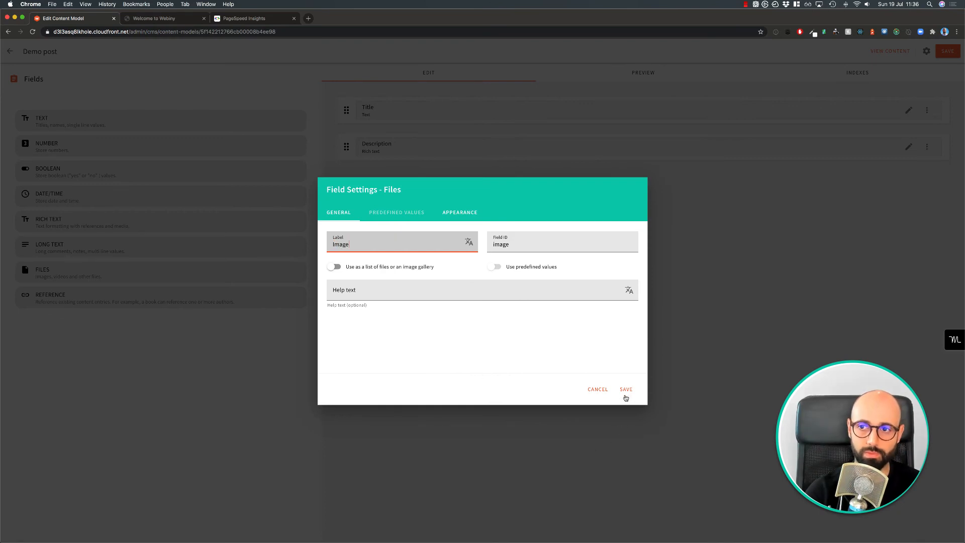
{"action": "left_click", "coordinate": [625, 389]}
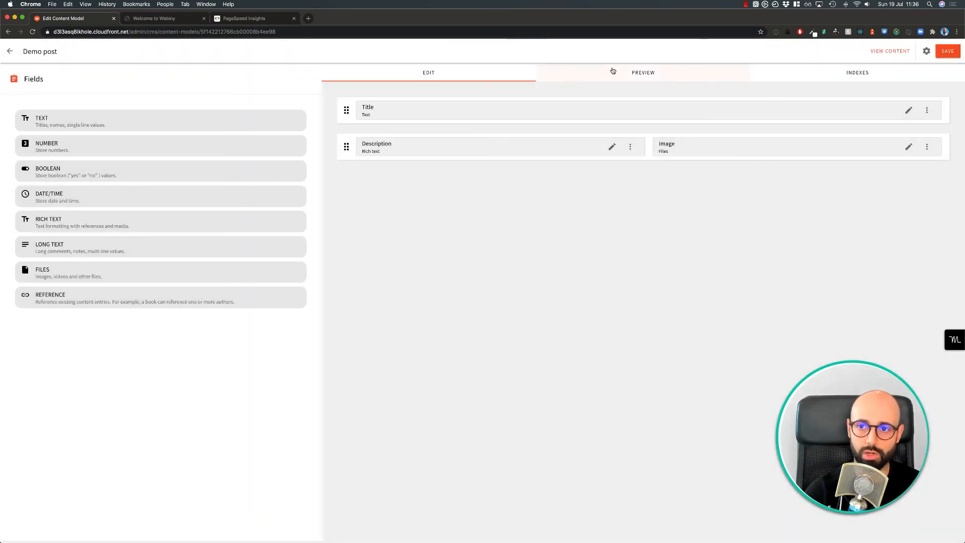
Step: Preview the entry form, save the Demo post model and go to its entries list
{"action": "left_click", "coordinate": [642, 72]}
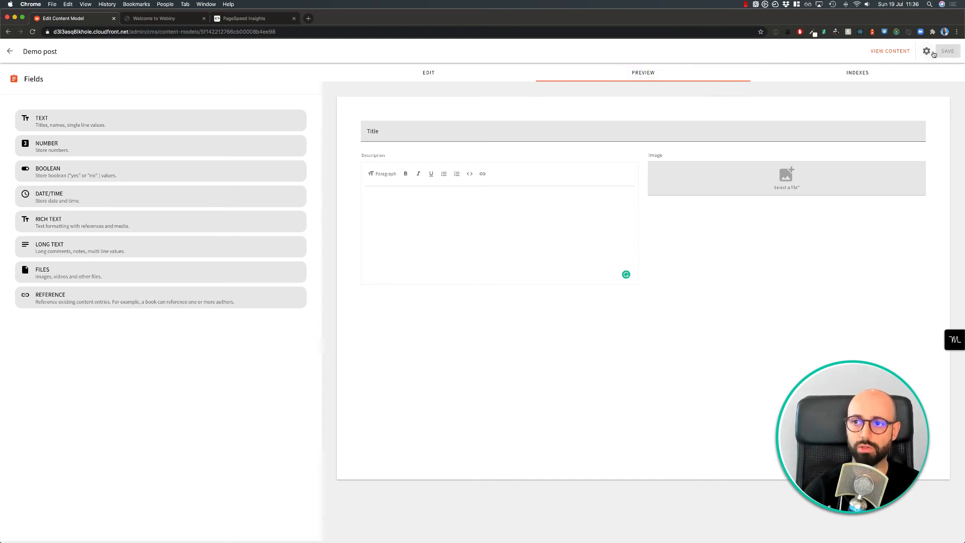
{"action": "left_click", "coordinate": [946, 50]}
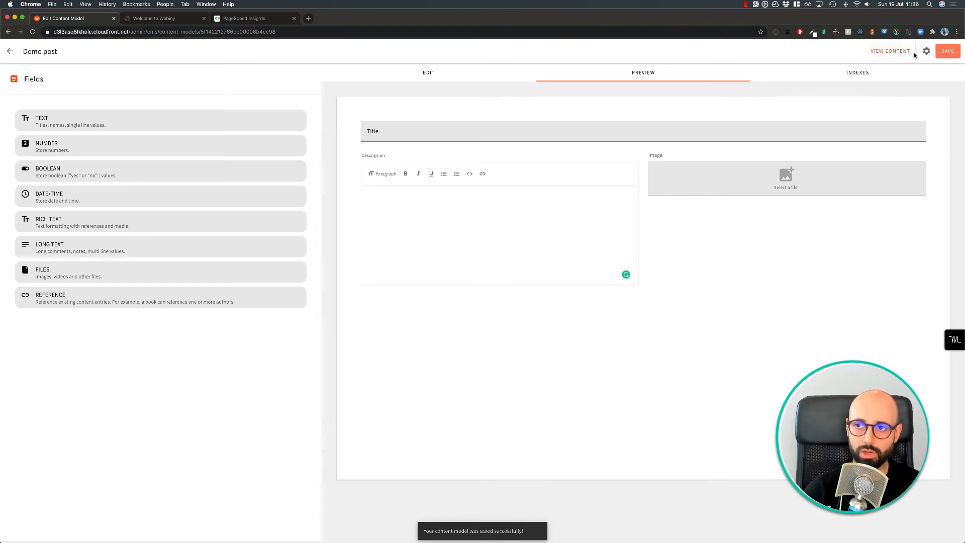
{"action": "left_click", "coordinate": [889, 51]}
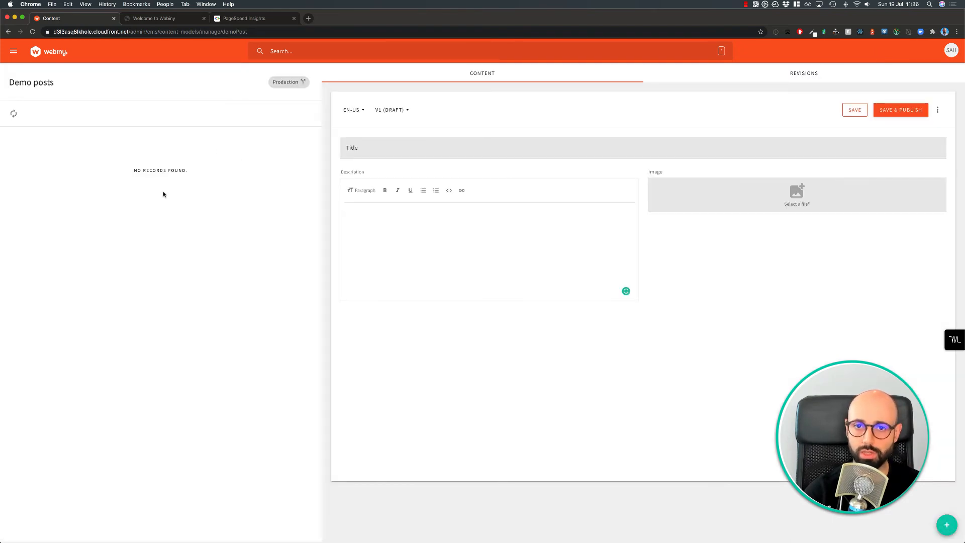
Step: Save a draft entry titled 'First record' with description 'Demo description' and the logo image
{"action": "type", "text": "F"}
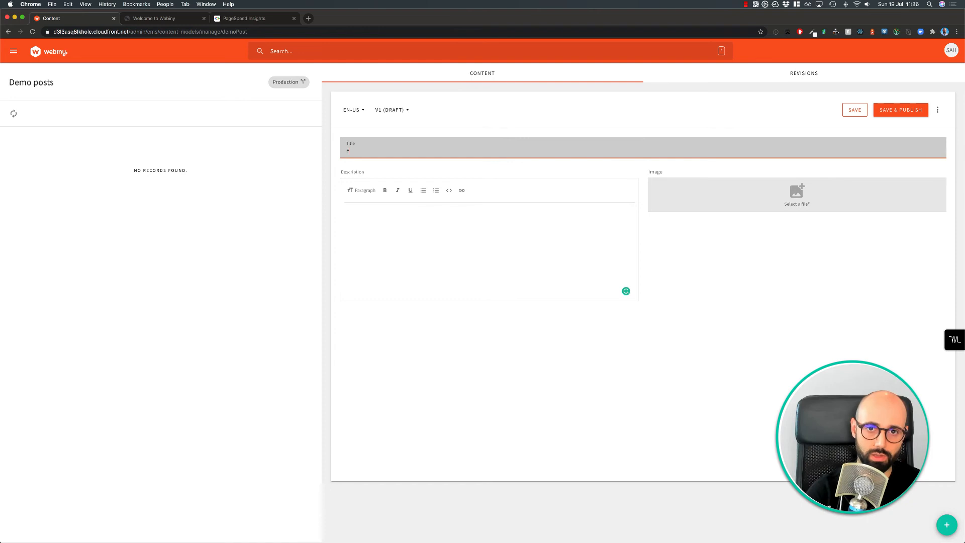
{"action": "type", "text": "irst record"}
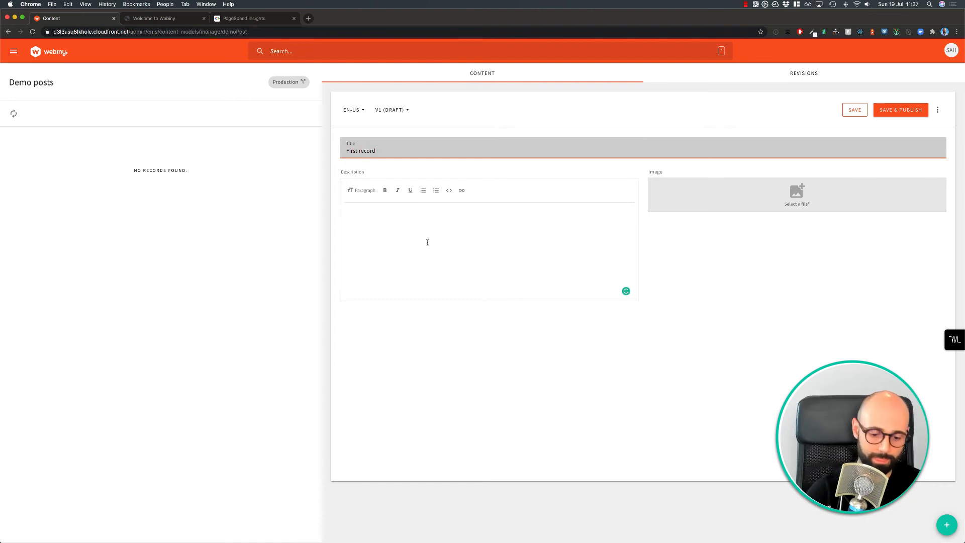
{"action": "type", "text": "Demo"}
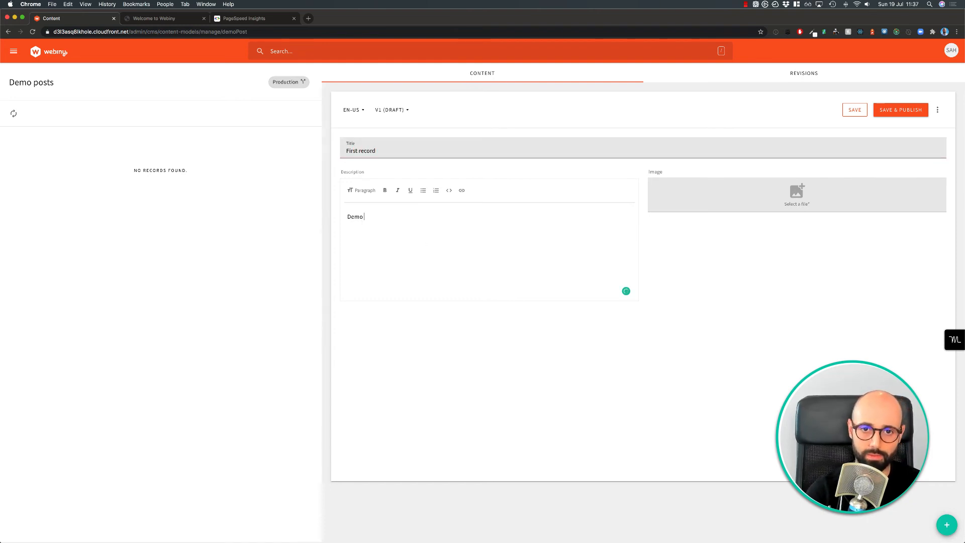
{"action": "type", "text": "description"}
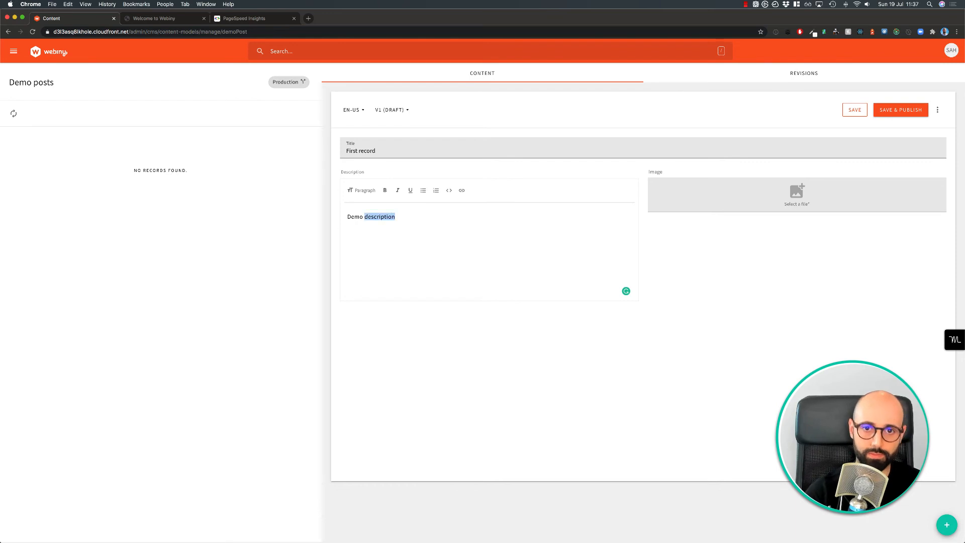
{"action": "mouse_move", "coordinate": [796, 194]}
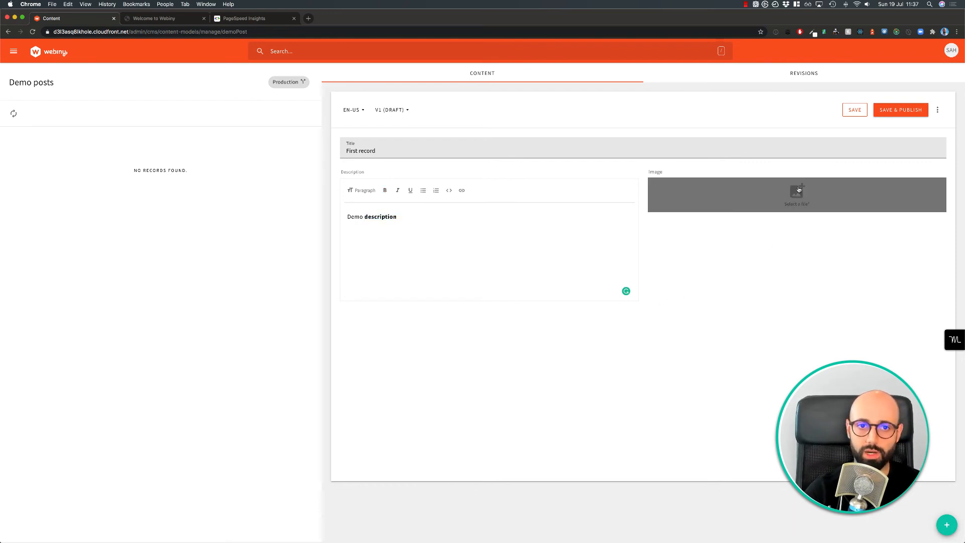
{"action": "left_click", "coordinate": [795, 194]}
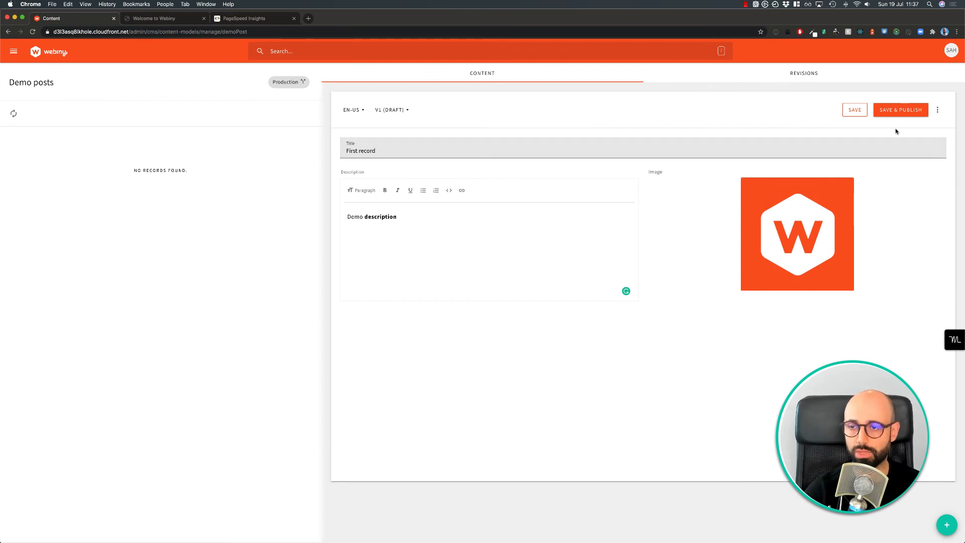
{"action": "left_click", "coordinate": [901, 110]}
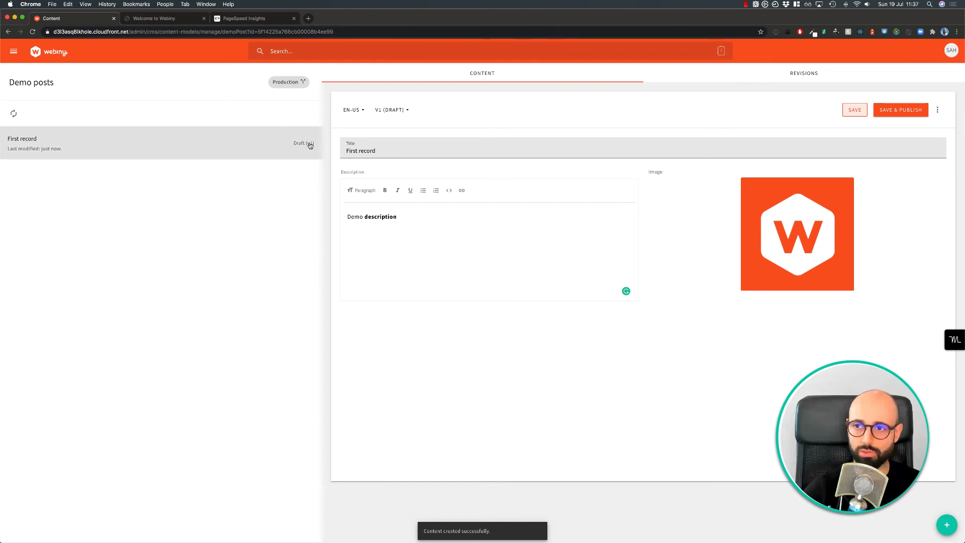
Step: Publish 'First record', confirm it shows as Published (v1) in Revisions, return to Content
{"action": "left_click", "coordinate": [899, 109]}
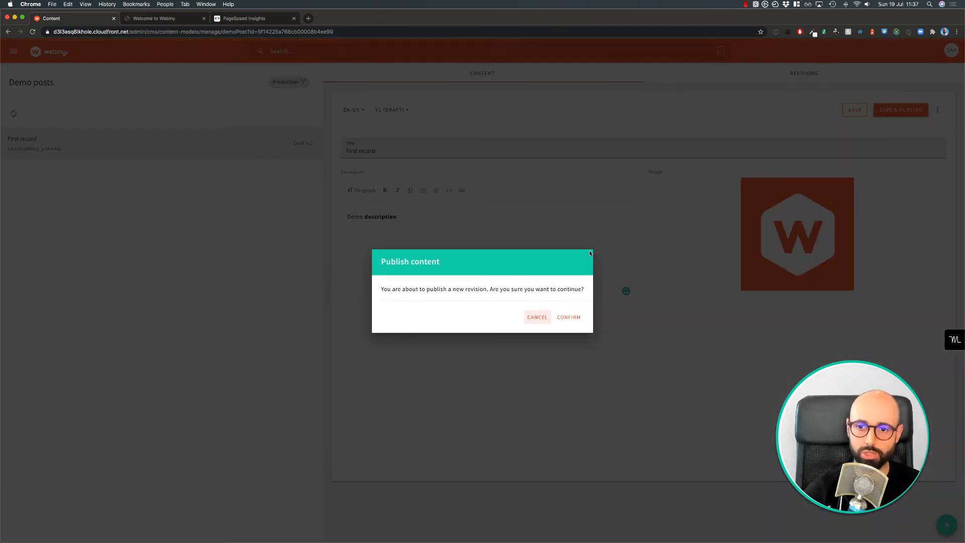
{"action": "left_click", "coordinate": [567, 316]}
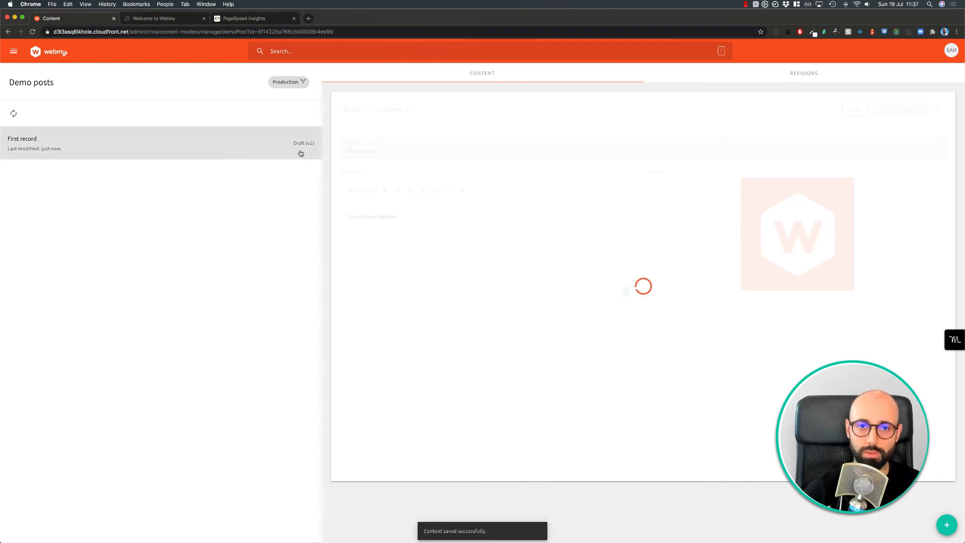
{"action": "left_click", "coordinate": [899, 110]}
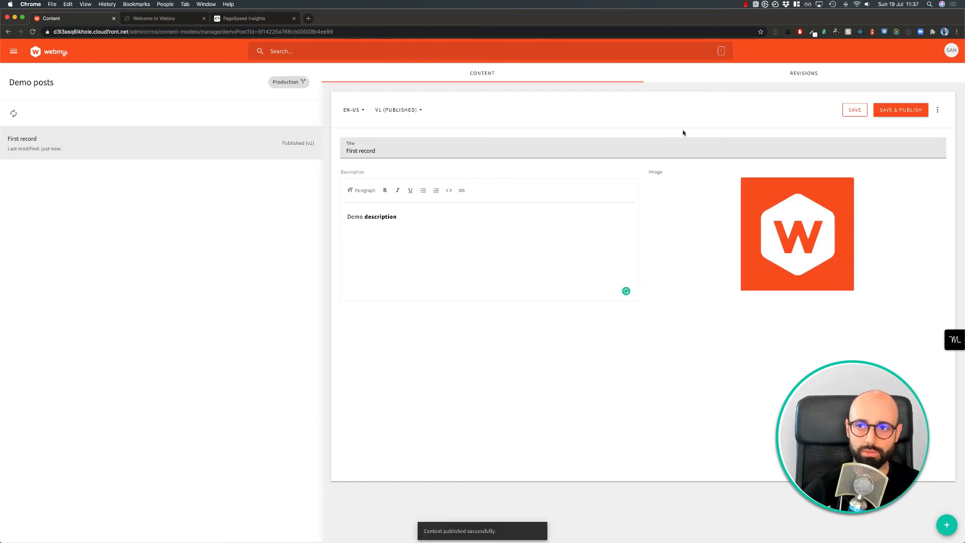
{"action": "left_click", "coordinate": [803, 72]}
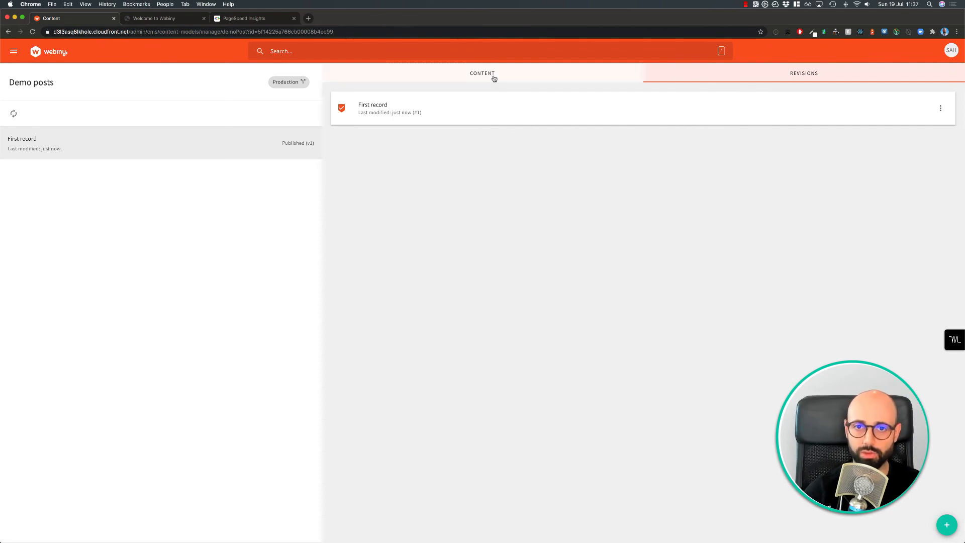
{"action": "left_click", "coordinate": [372, 107]}
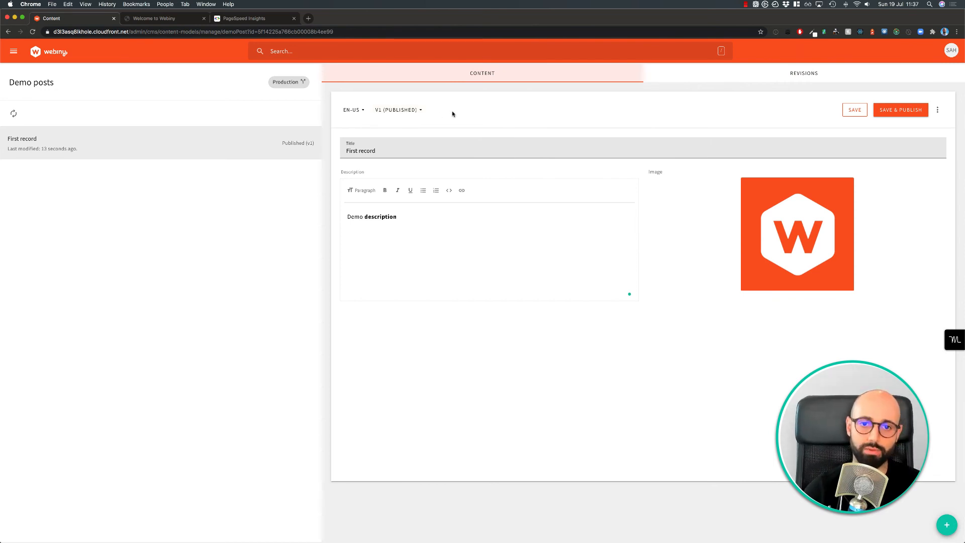
{"action": "mouse_move", "coordinate": [556, 345]}
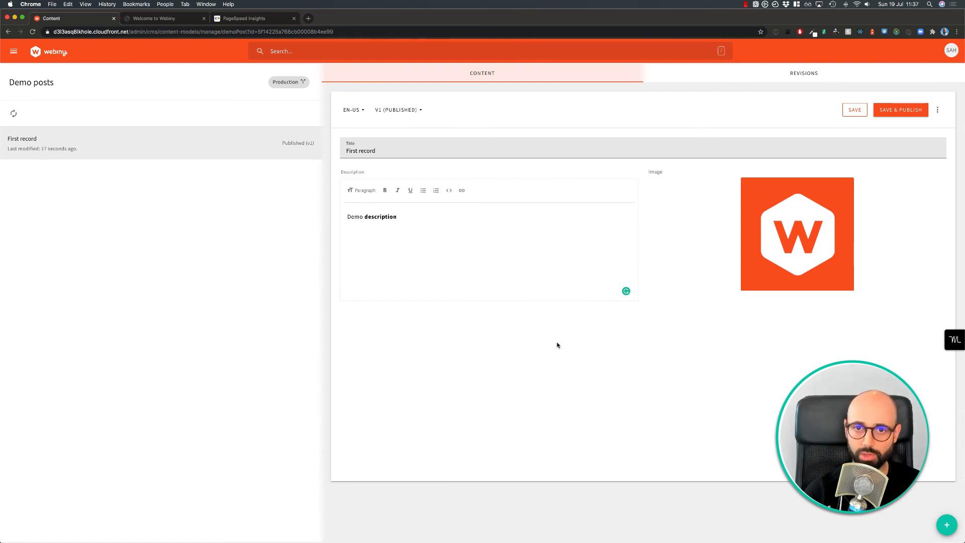
{"action": "mouse_move", "coordinate": [112, 77]}
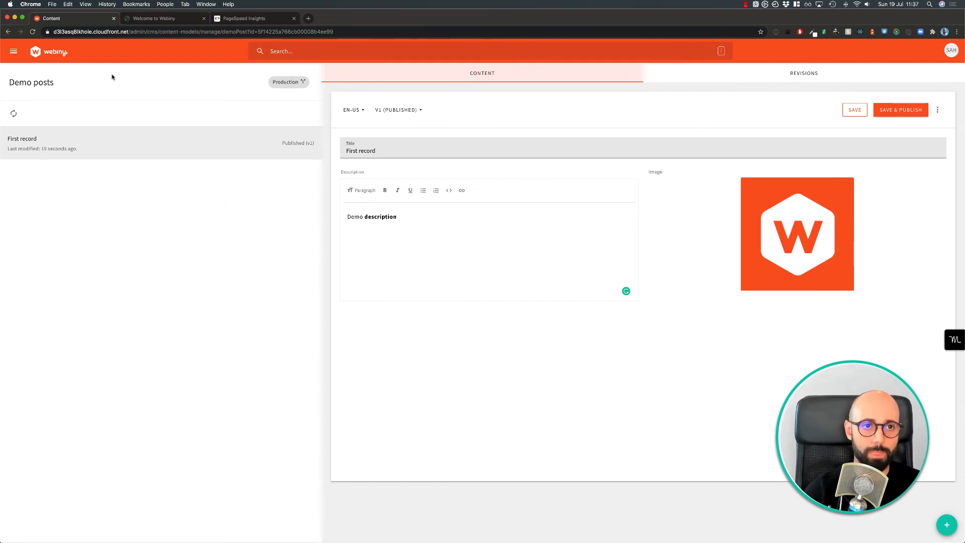
Step: Show API Information with the GraphQL and production CMS endpoint URLs via the main menu
{"action": "left_click", "coordinate": [13, 50]}
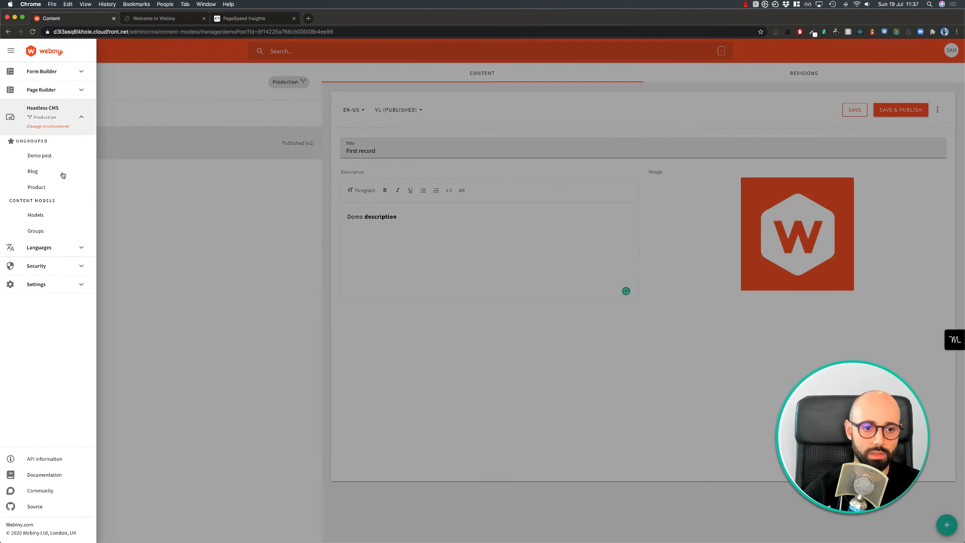
{"action": "left_click", "coordinate": [44, 458]}
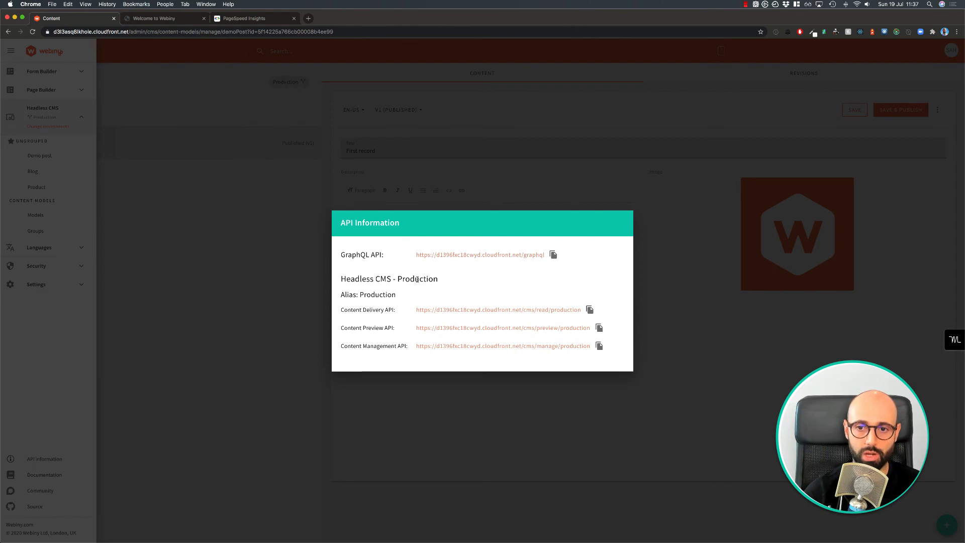
{"action": "mouse_move", "coordinate": [405, 289]}
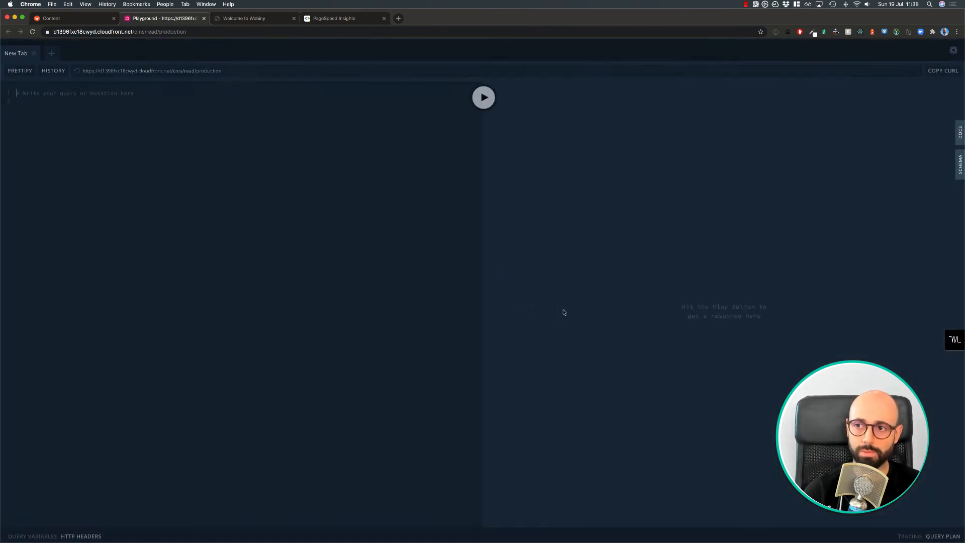
Step: Reveal the DOCS schema panel listing getDemoPost and listDemoPosts on the production read API
{"action": "left_click", "coordinate": [959, 131]}
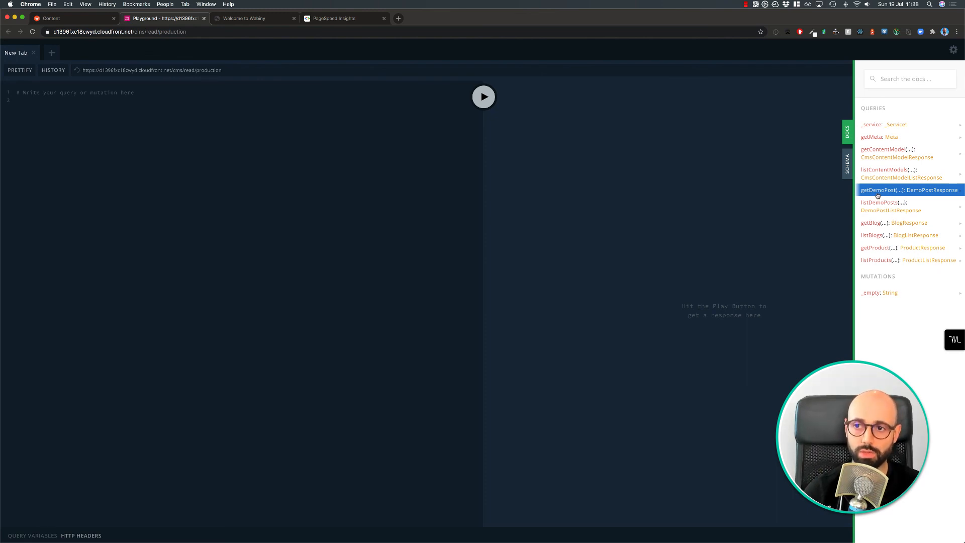
{"action": "mouse_move", "coordinate": [796, 192]}
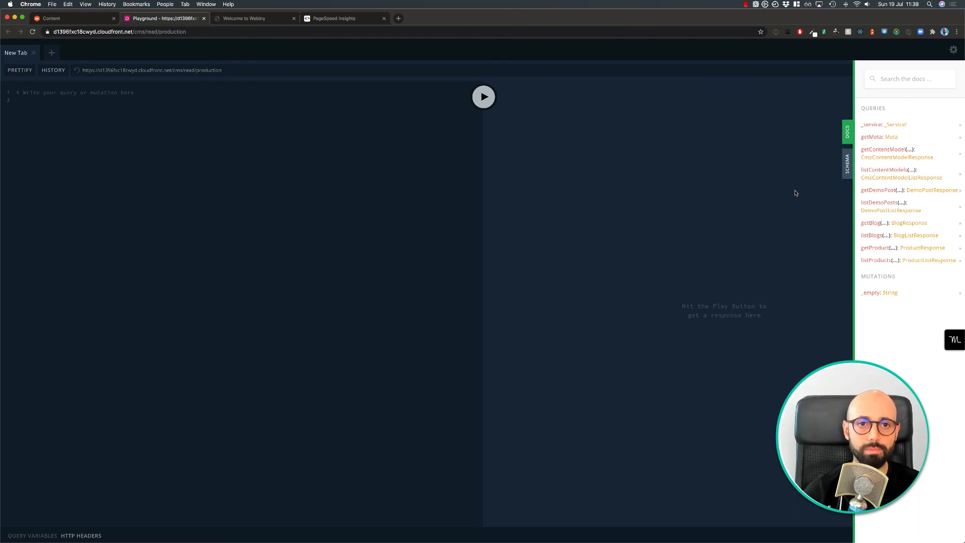